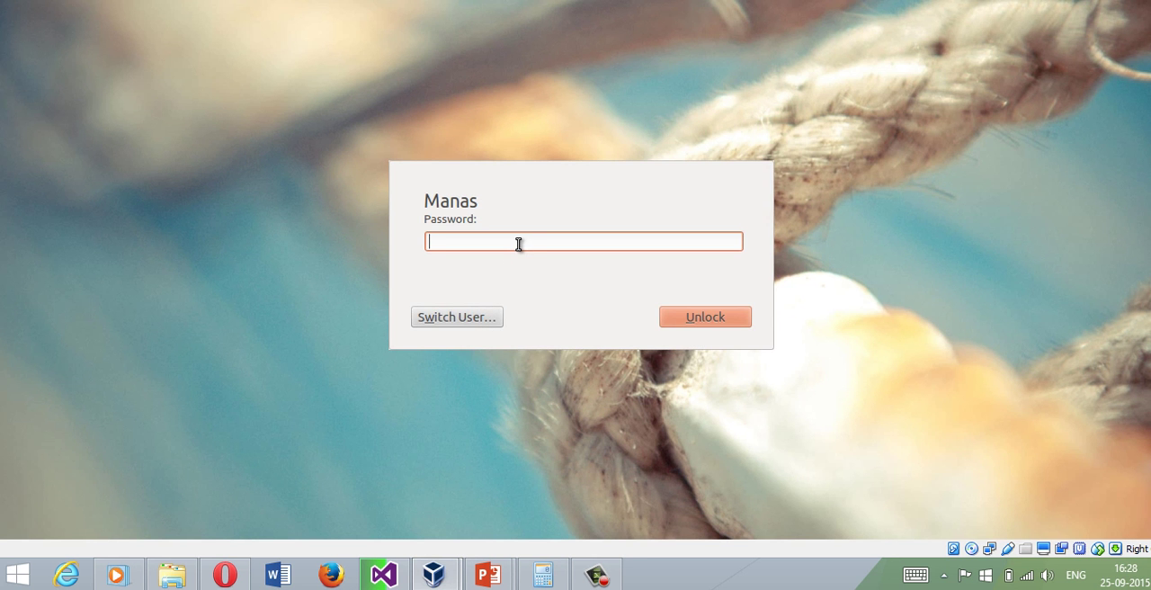
Step: Enter the account password and unlock the Ubuntu session
type("••")
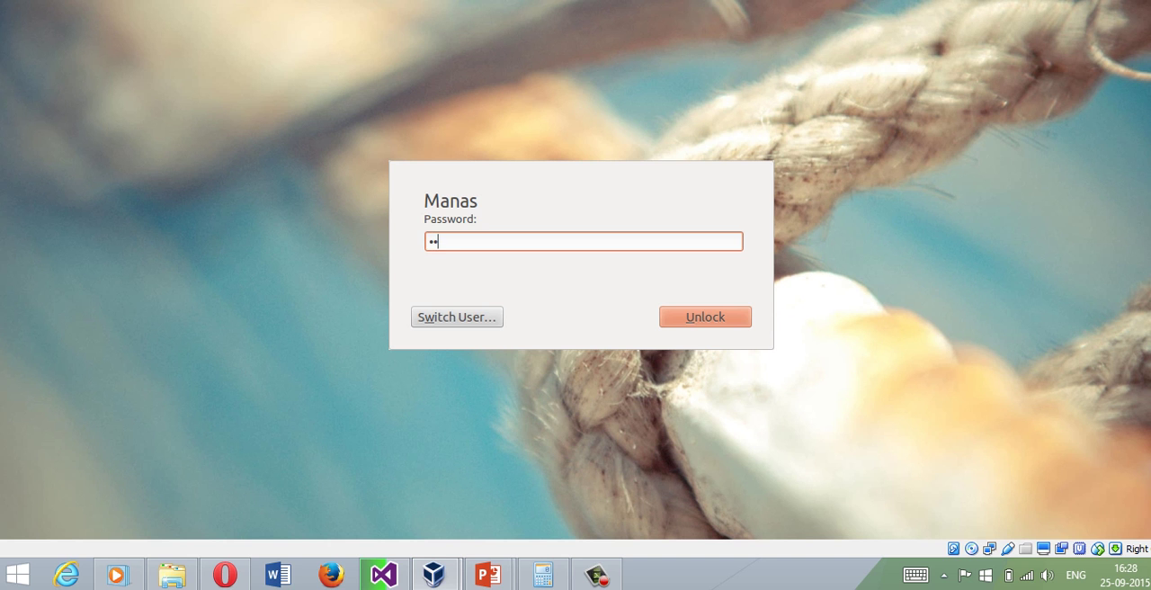
left_click(704, 317)
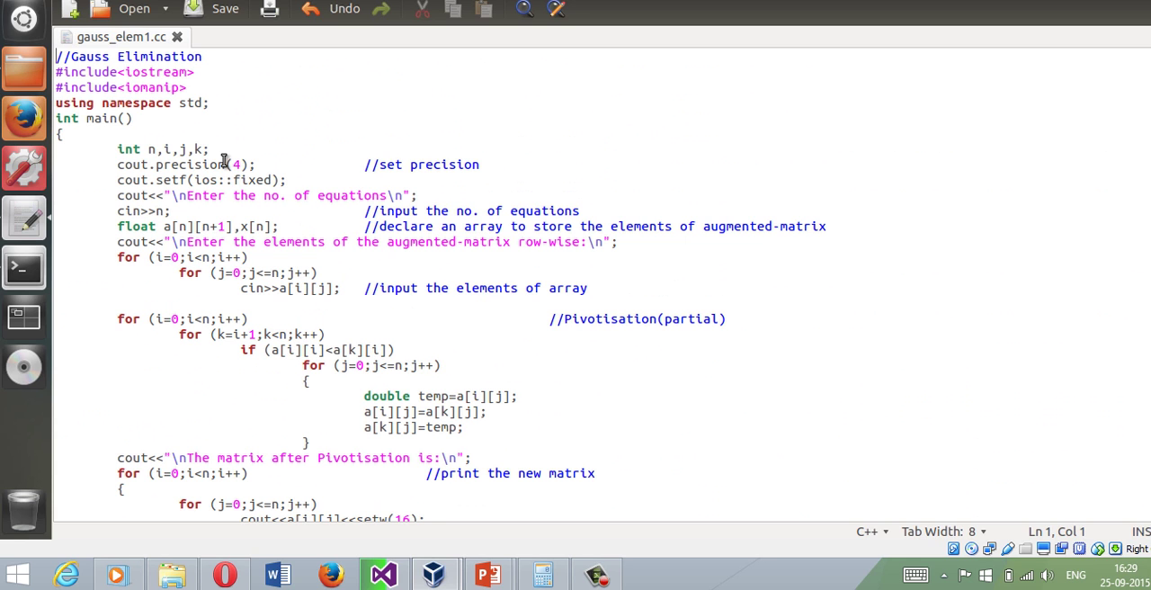
Step: Scroll through gauss_elem1.cc in gedit, then bring the terminal with the earlier run's output forward
scroll("down", 3)
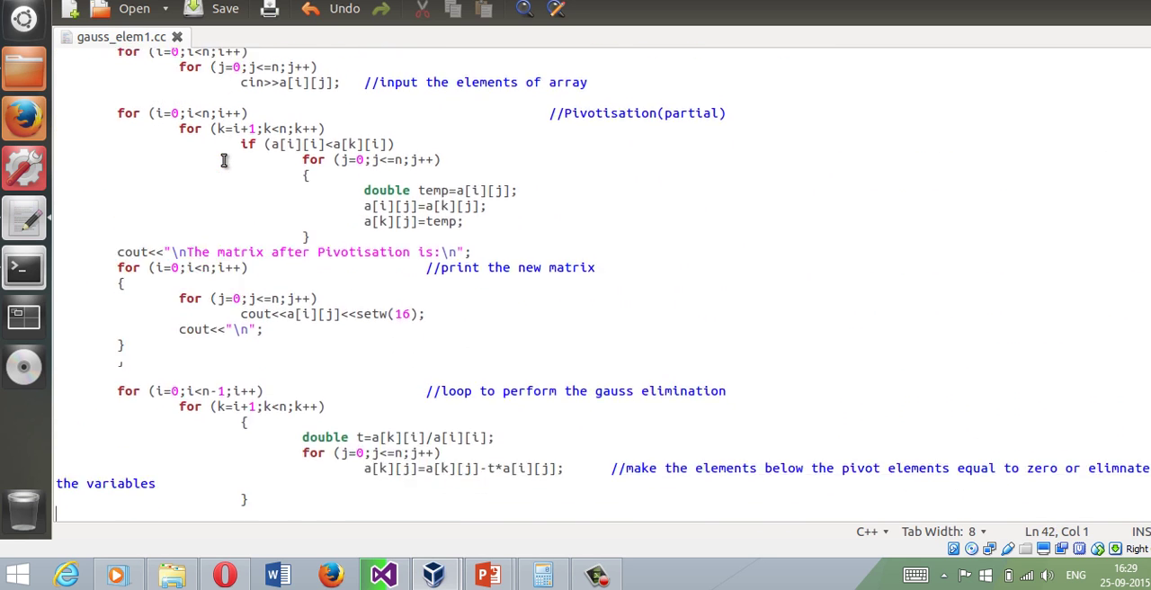
scroll("down", 3)
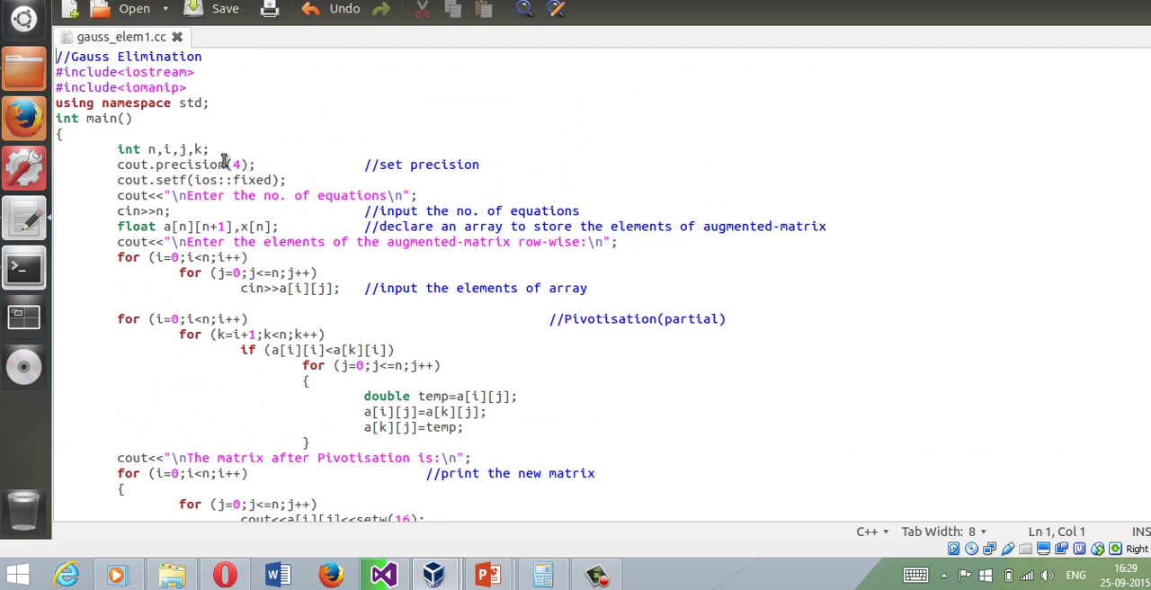
mouse_move(244, 144)
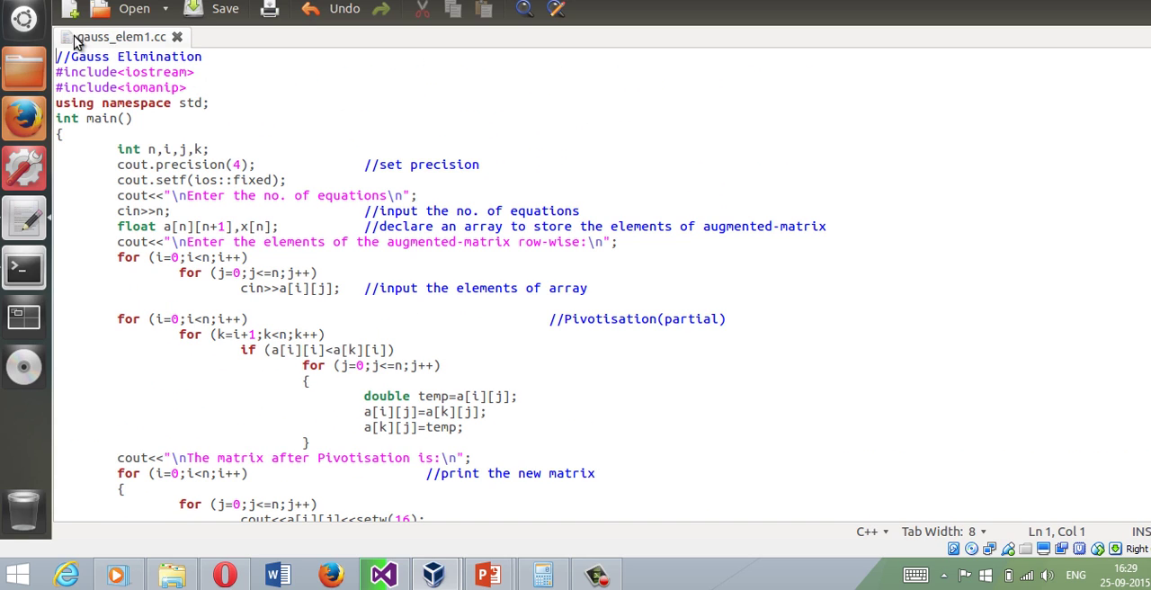
mouse_move(115, 52)
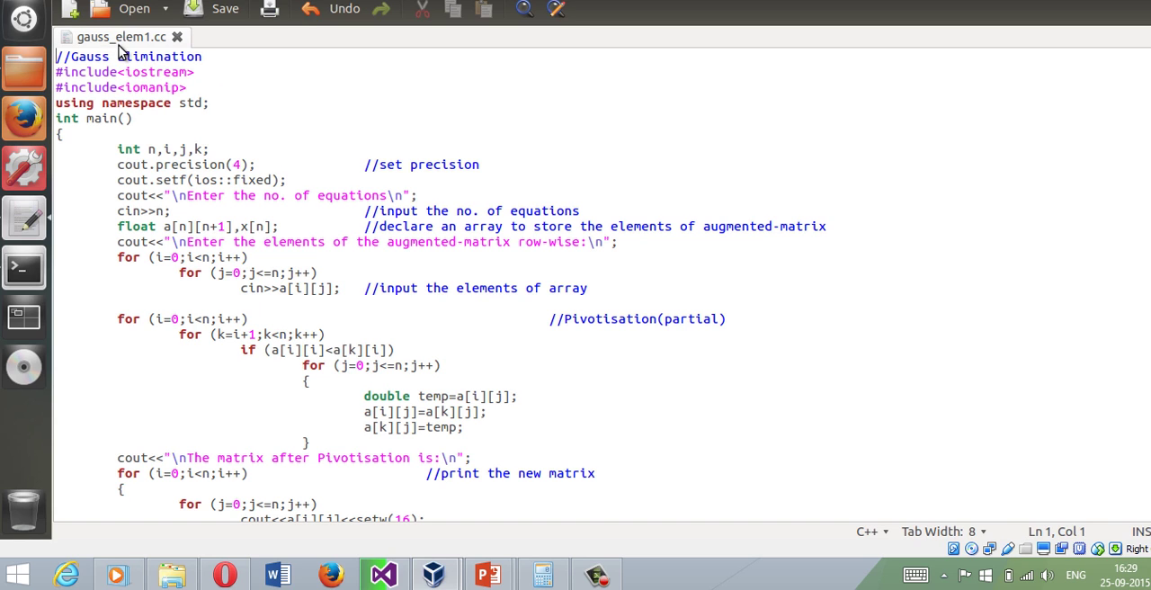
left_click(20, 266)
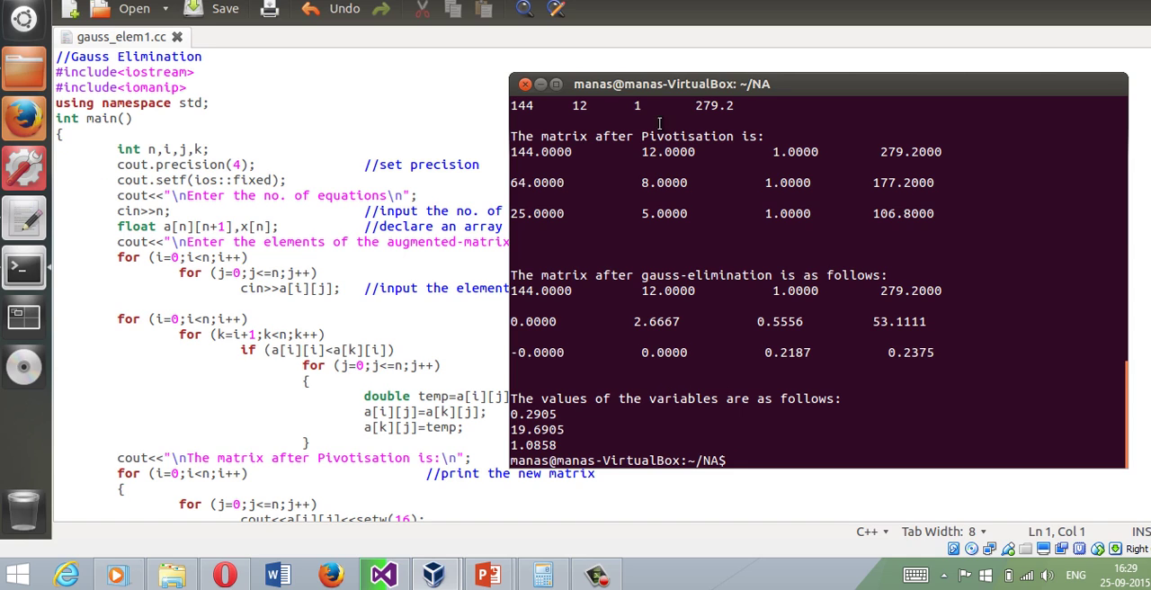
Step: Clear the terminal, compile gauss_elem1.cc with g++ and run ./a.out
type("clea")
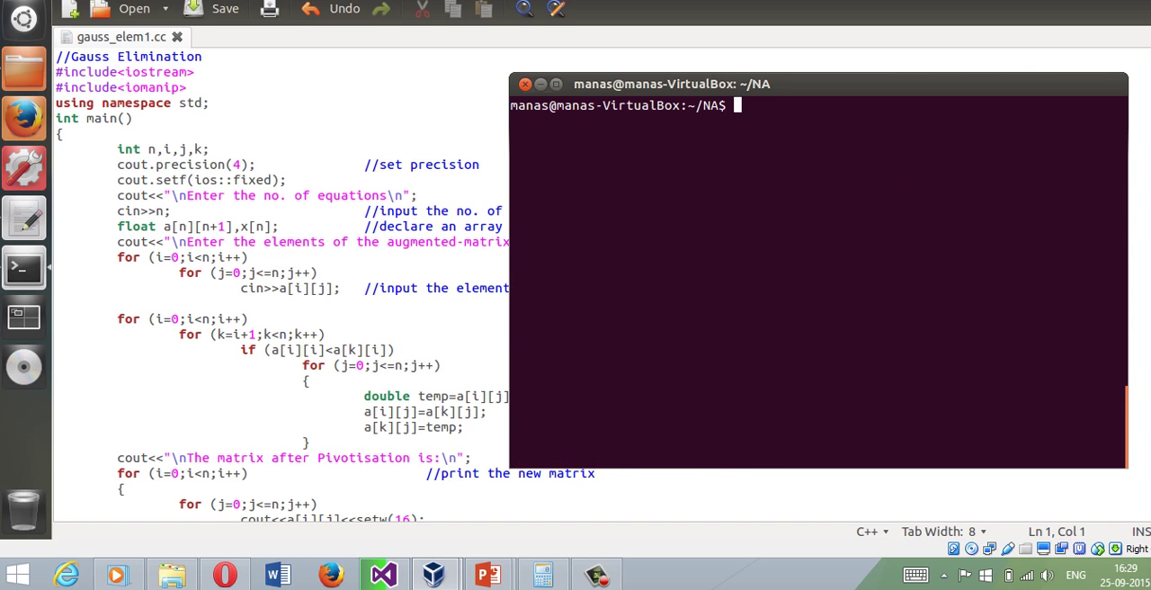
type("g++")
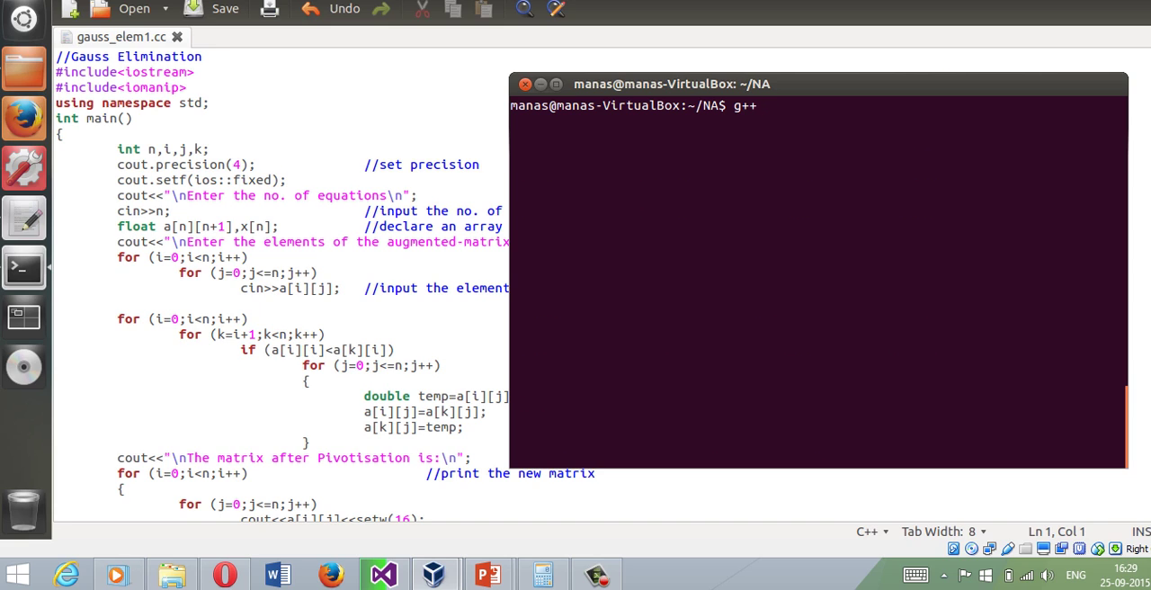
type("gauss_elem1.cc")
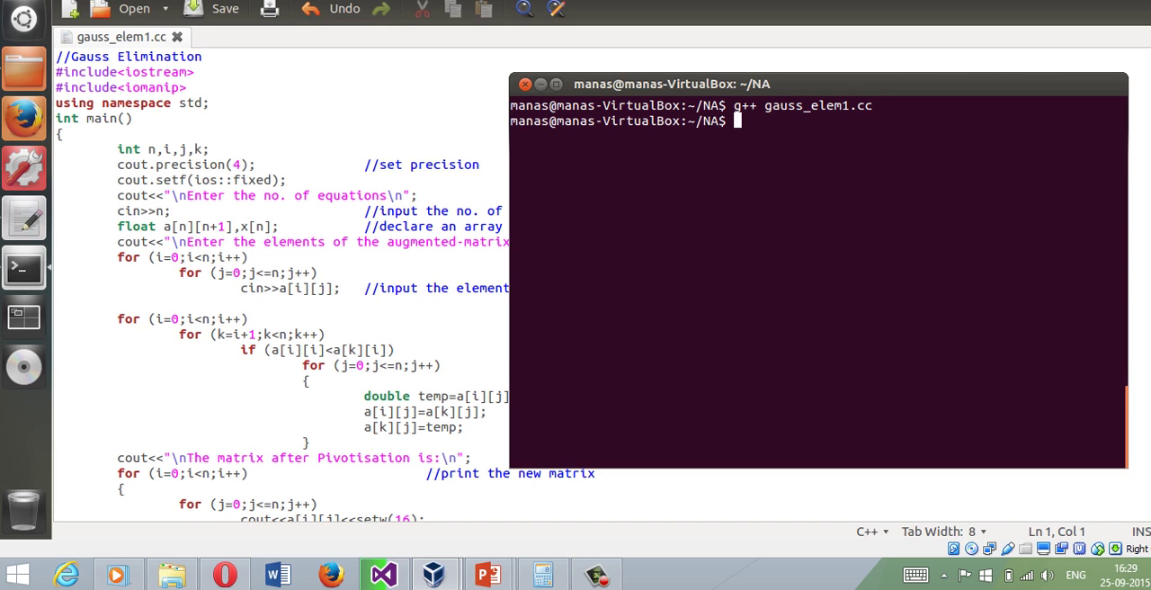
type("./a.out")
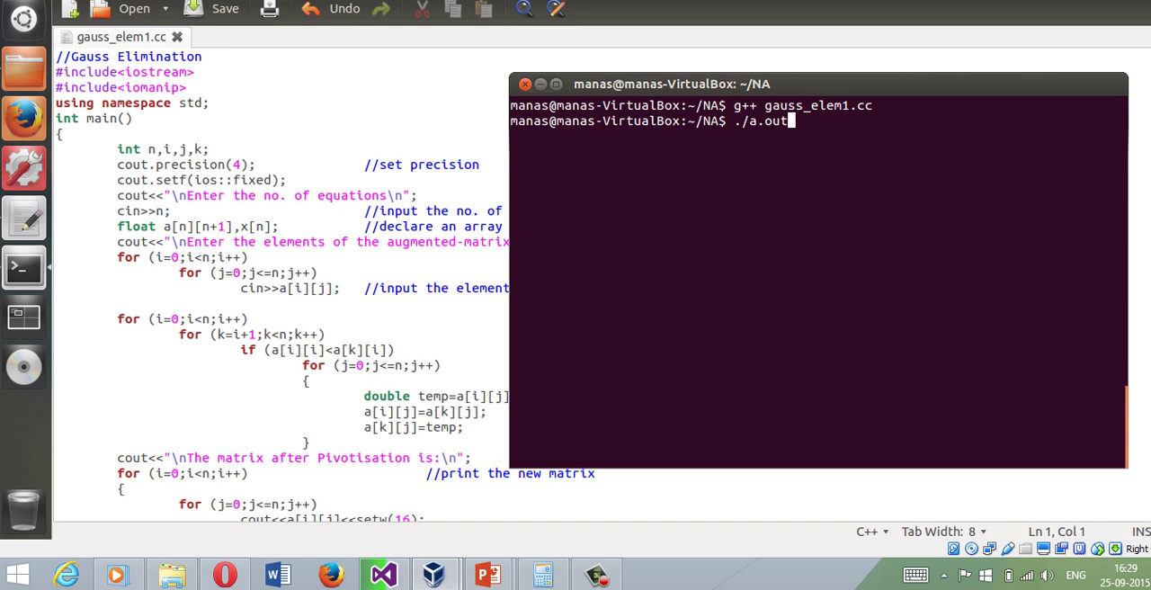
key("Return")
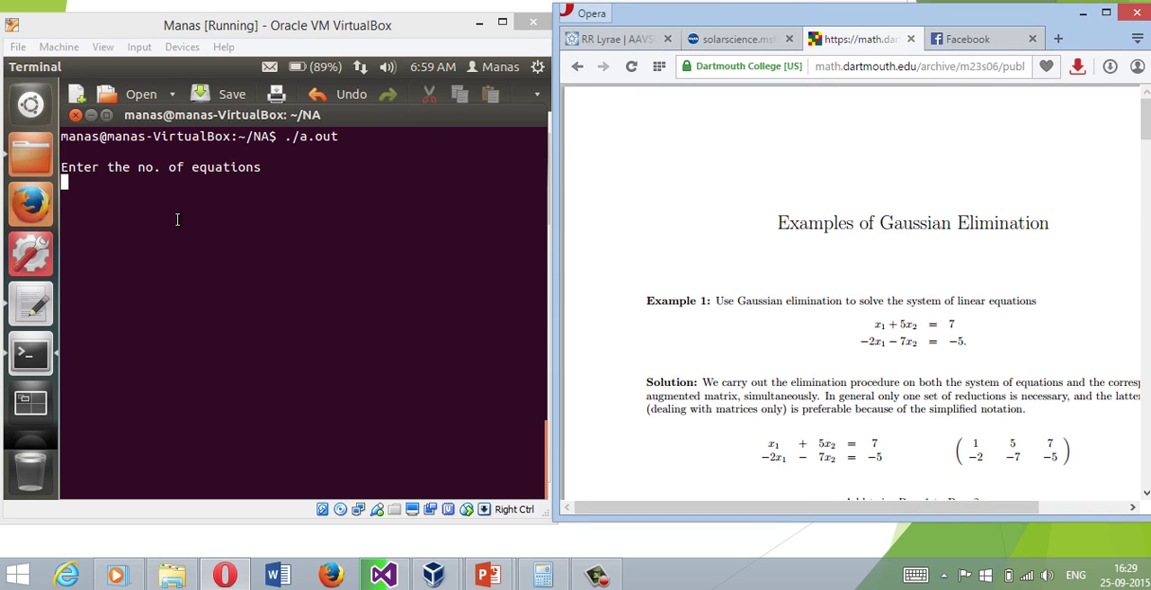
mouse_move(865, 356)
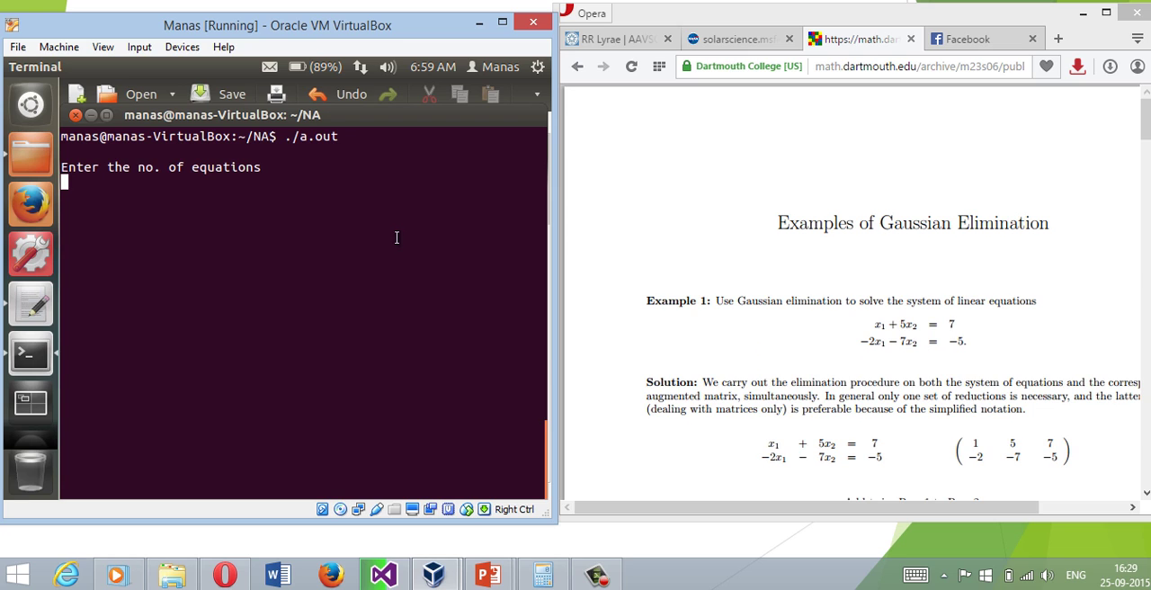
Step: Enter 2 equations with rows 1 5 7 and -2 -7 -5, giving variables -8 and 3
type("2")
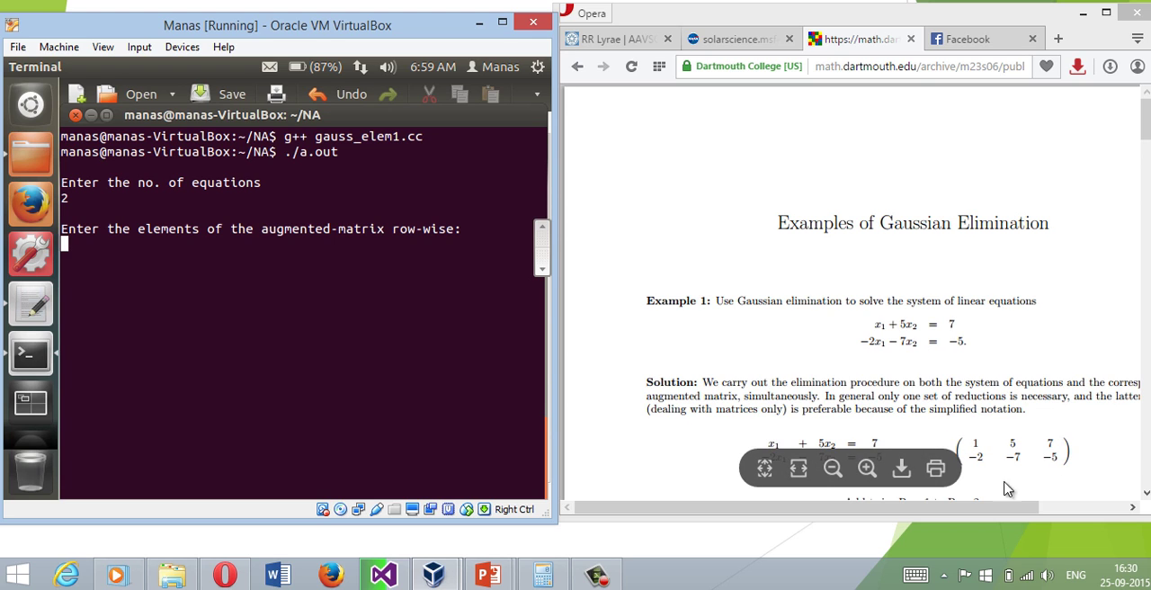
type("1")
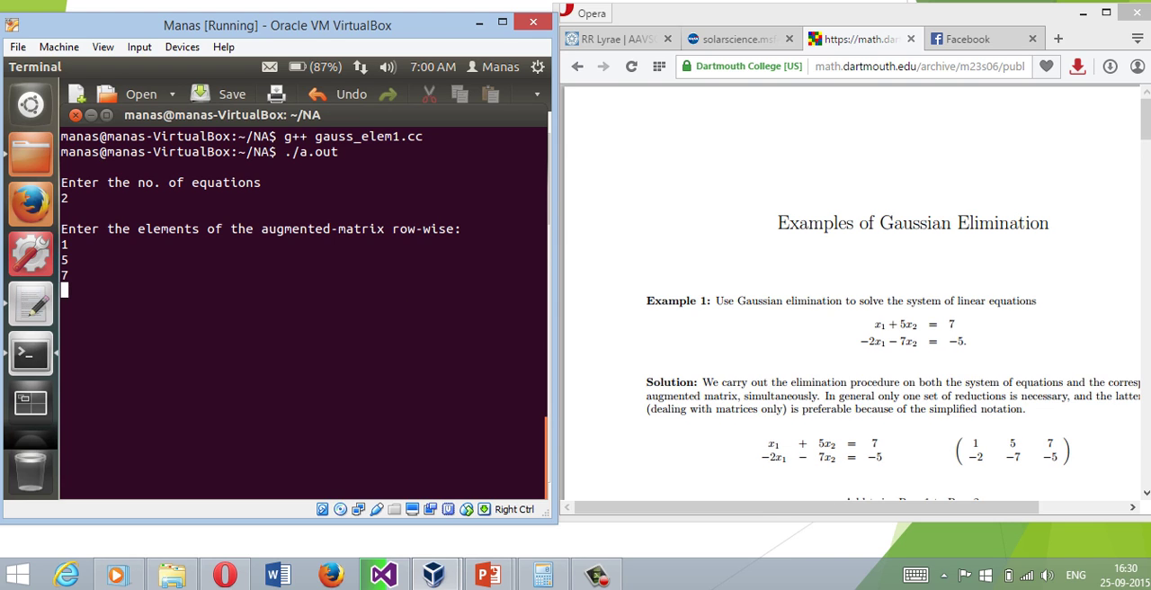
type("-2")
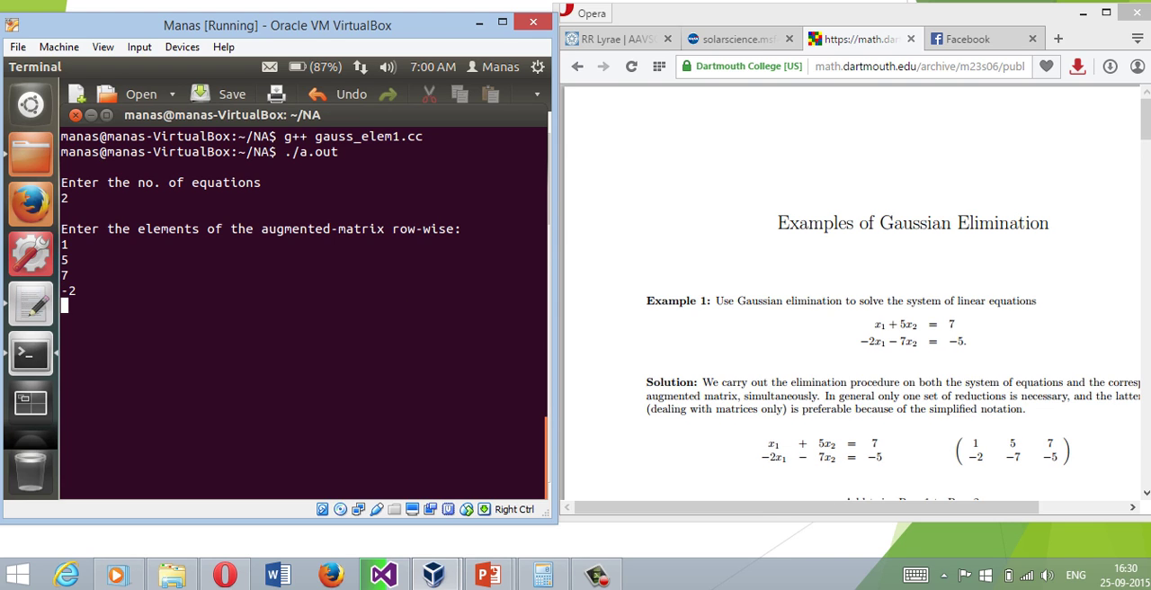
type("-7")
type("-5")
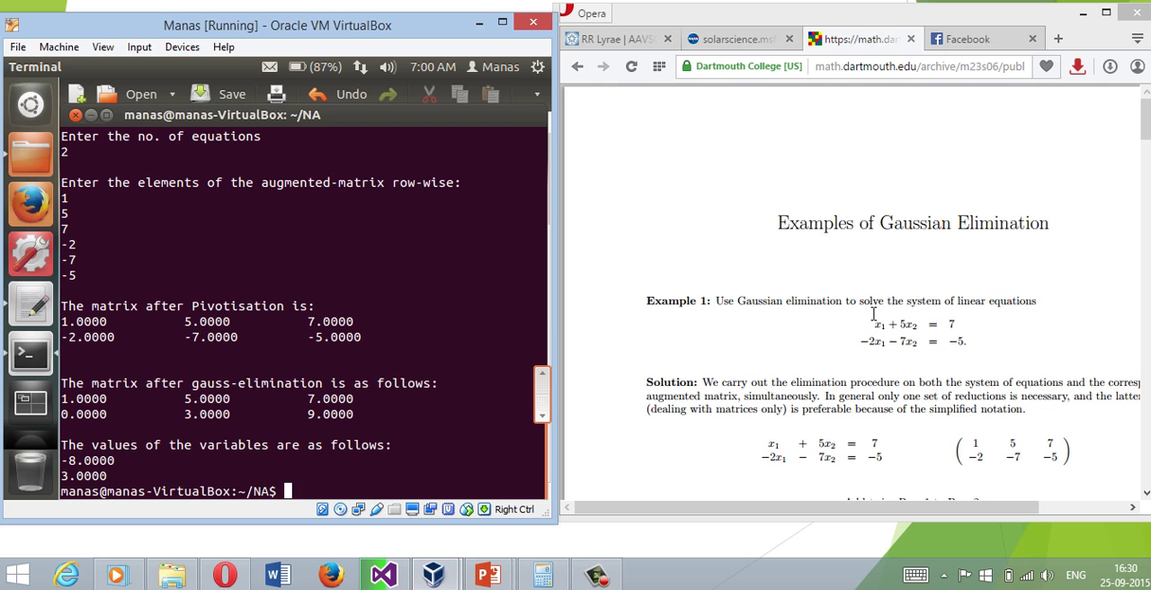
mouse_move(1107, 266)
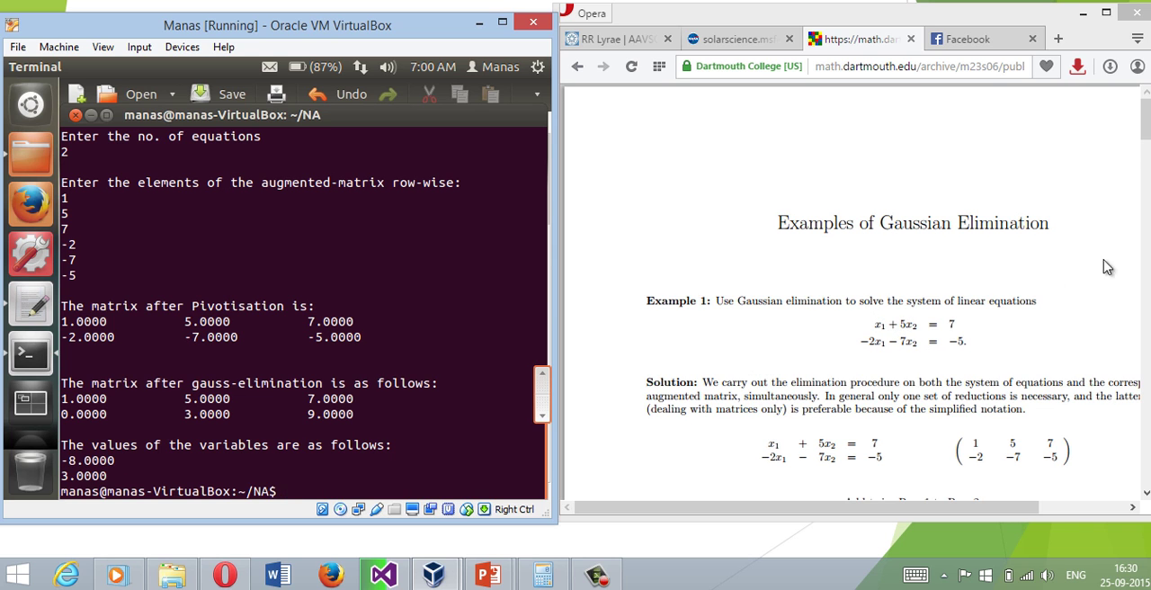
Step: Scroll the Dartmouth page to compare the result and start ./a.out again
scroll("down", 3)
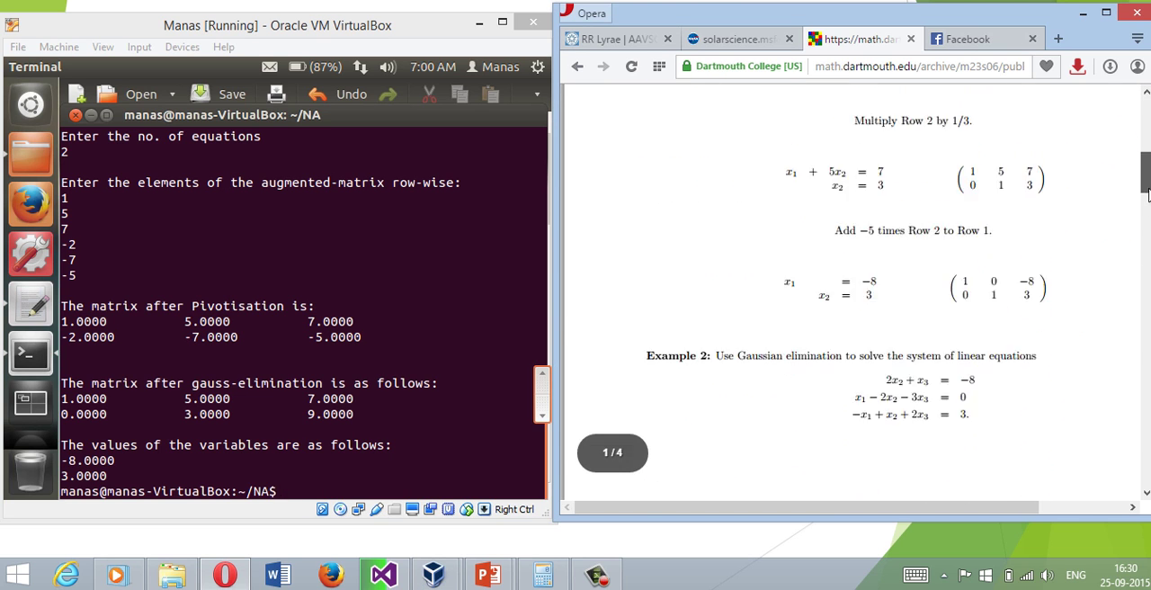
scroll("down", 3)
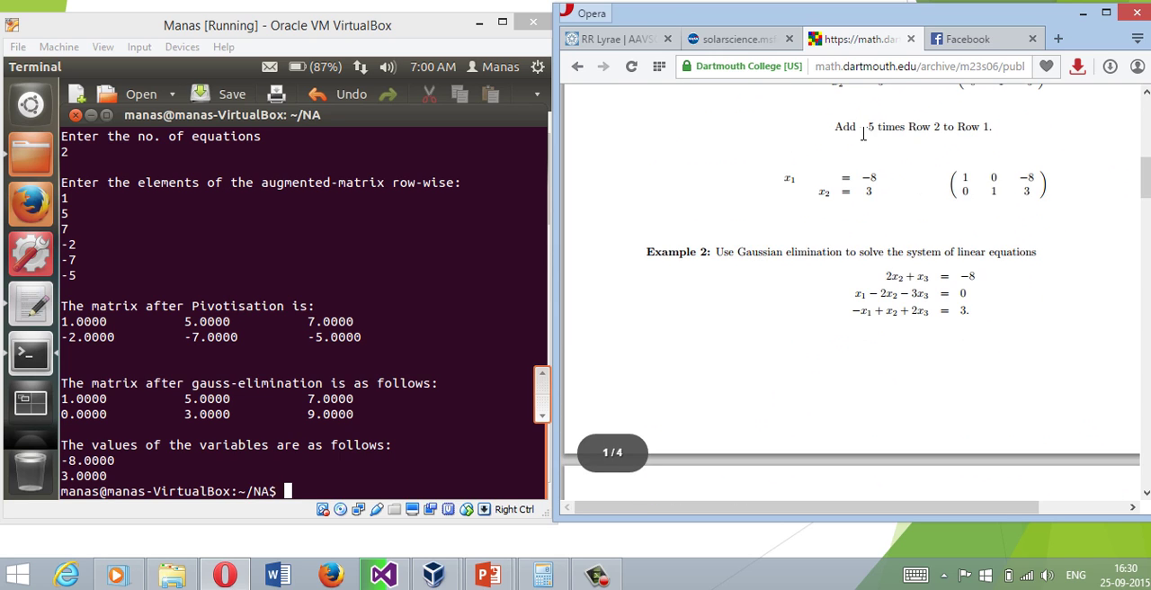
double_click(870, 190)
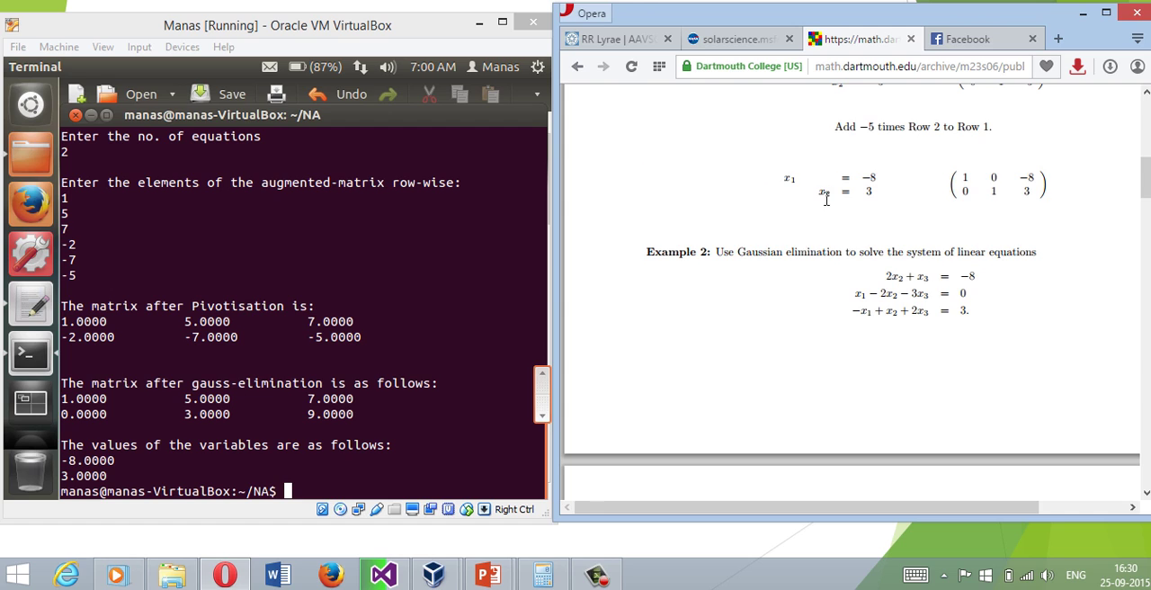
mouse_move(402, 334)
type("./a.out")
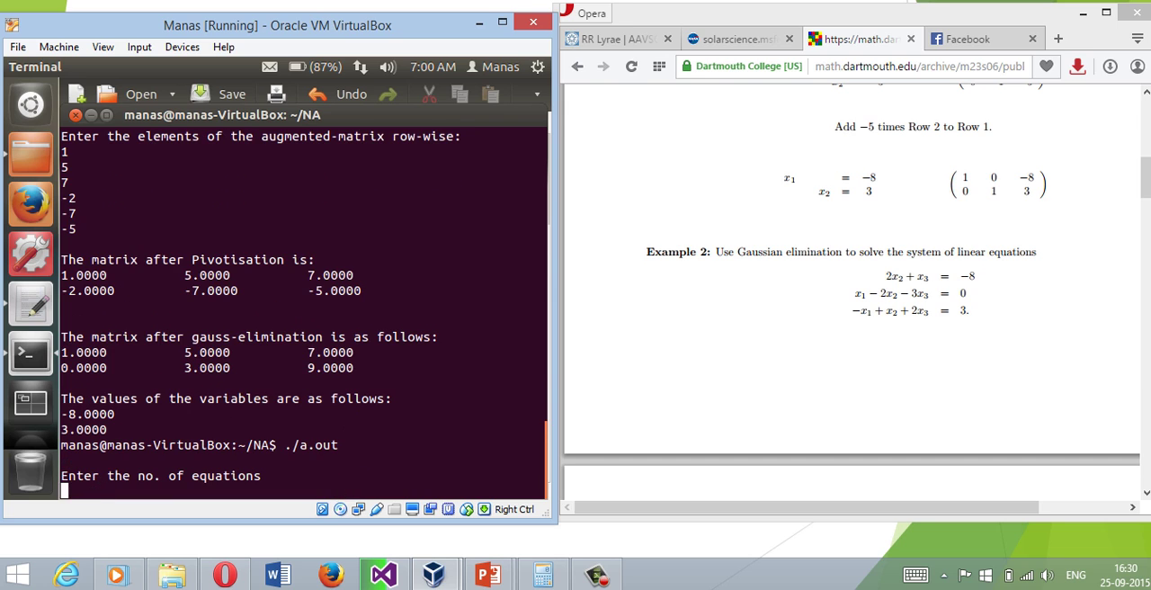
Step: Abort the run, clear the terminal and start ./a.out again for 3 equations
key("ctrl+c")
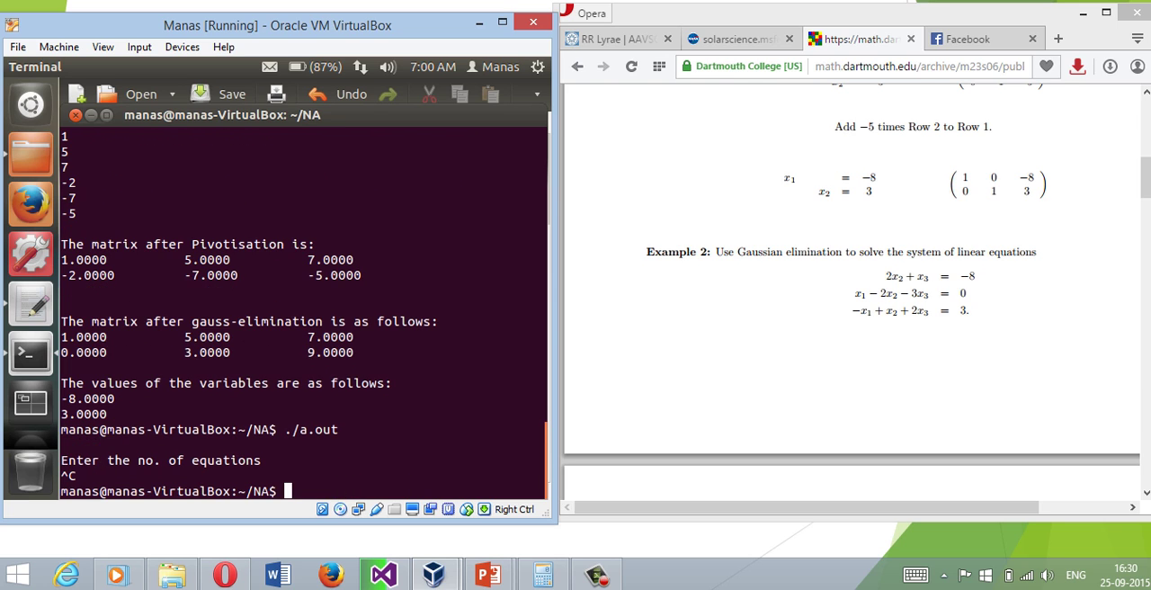
type("clear")
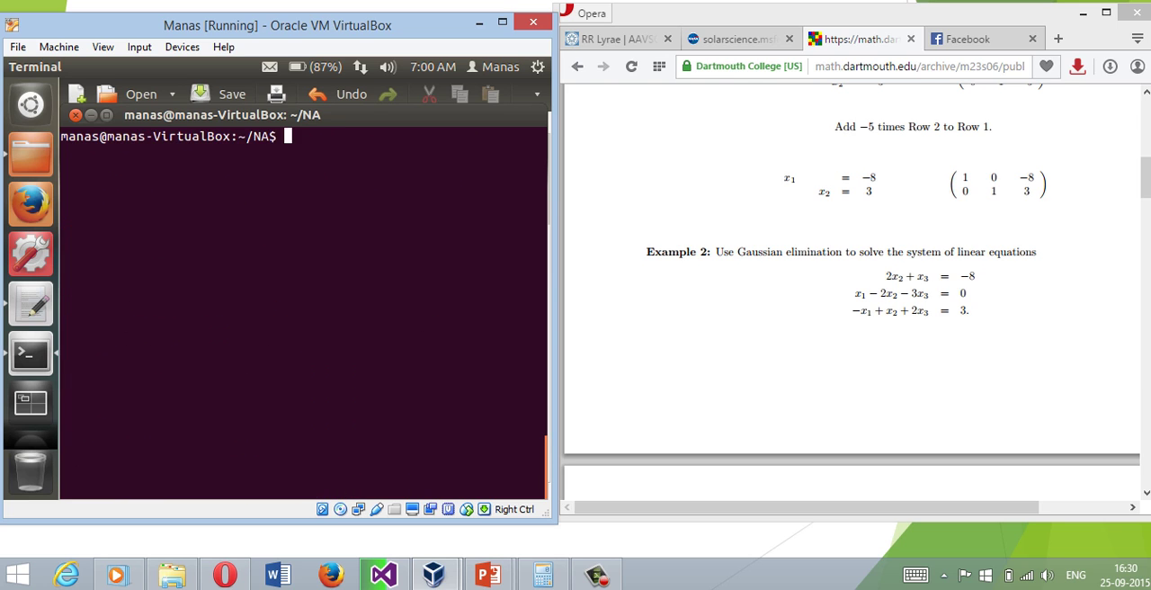
type("./a.out")
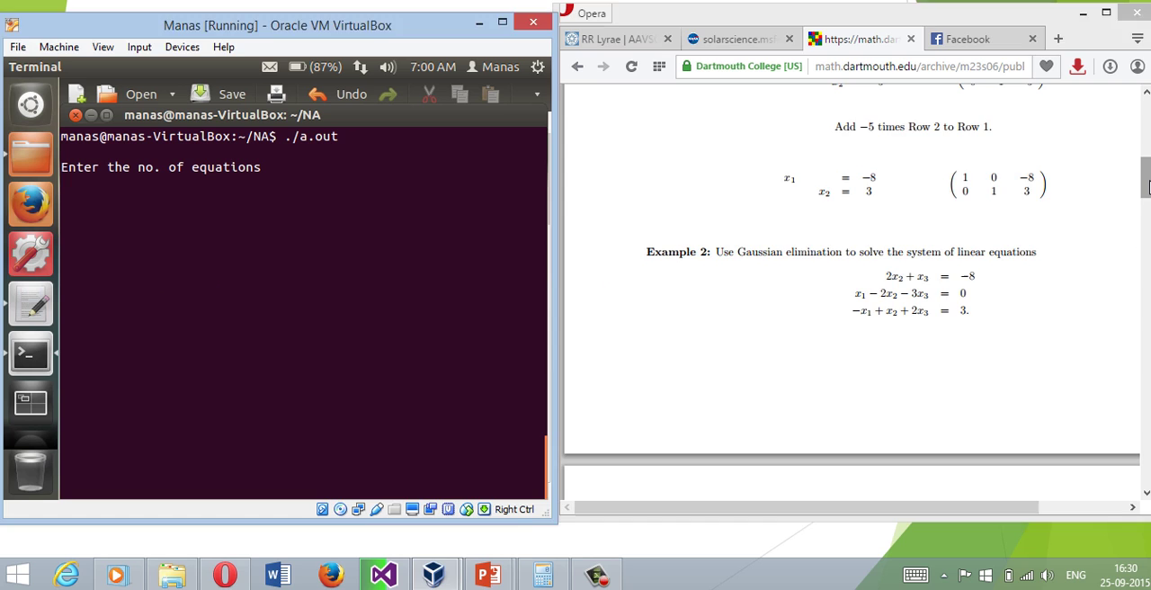
scroll("down", 3)
type("3")
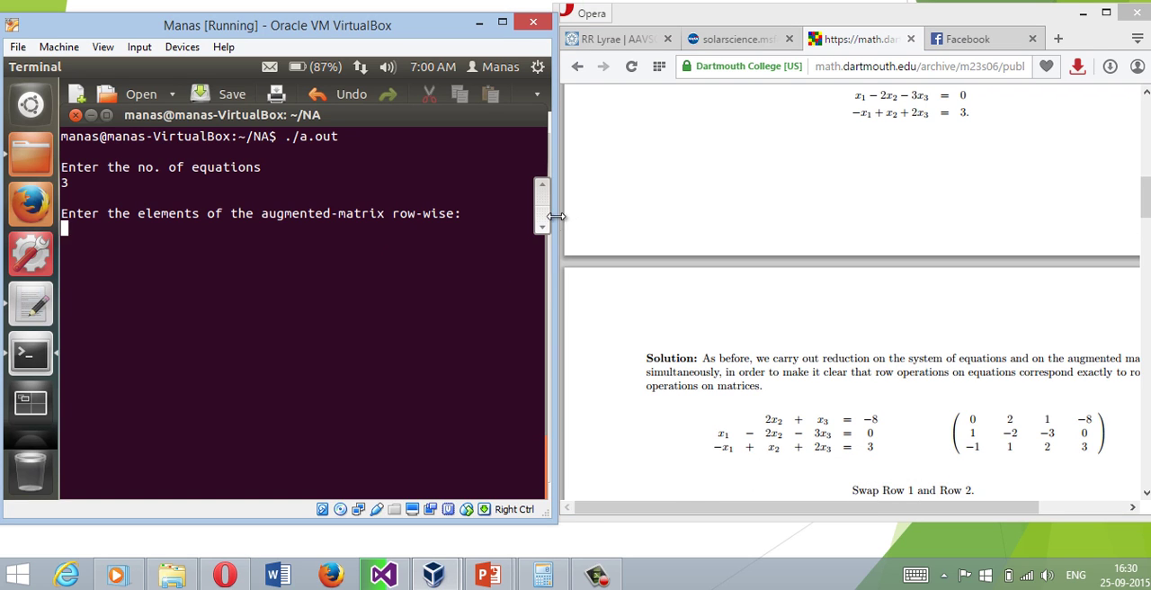
Step: Widen the VM window, enter the first matrix element 0, then abort the run with Ctrl+C
left_click_drag(557, 216, 656, 223)
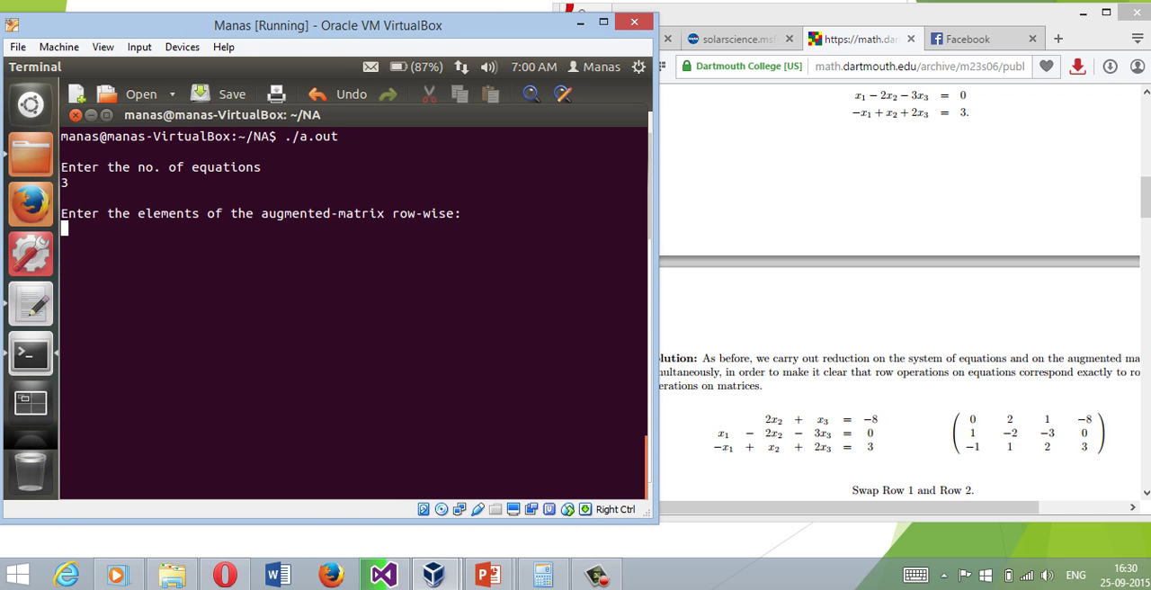
type("0")
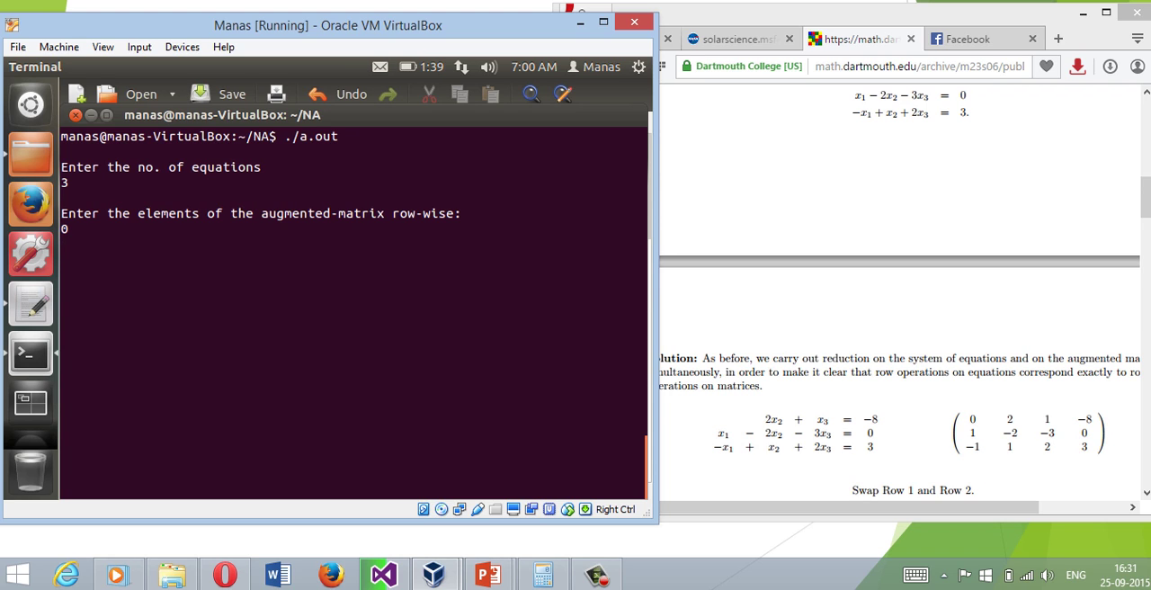
key("ctrl+c")
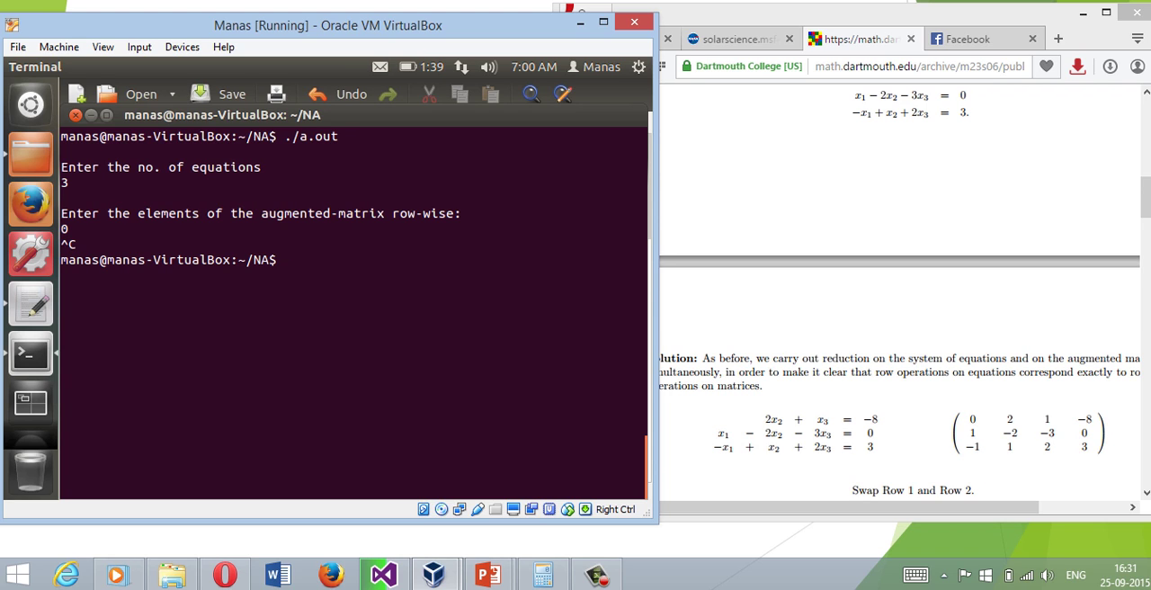
Step: Clear the terminal and run ./a.out with 3 equations for Dartmouth Example 2
type("clear")
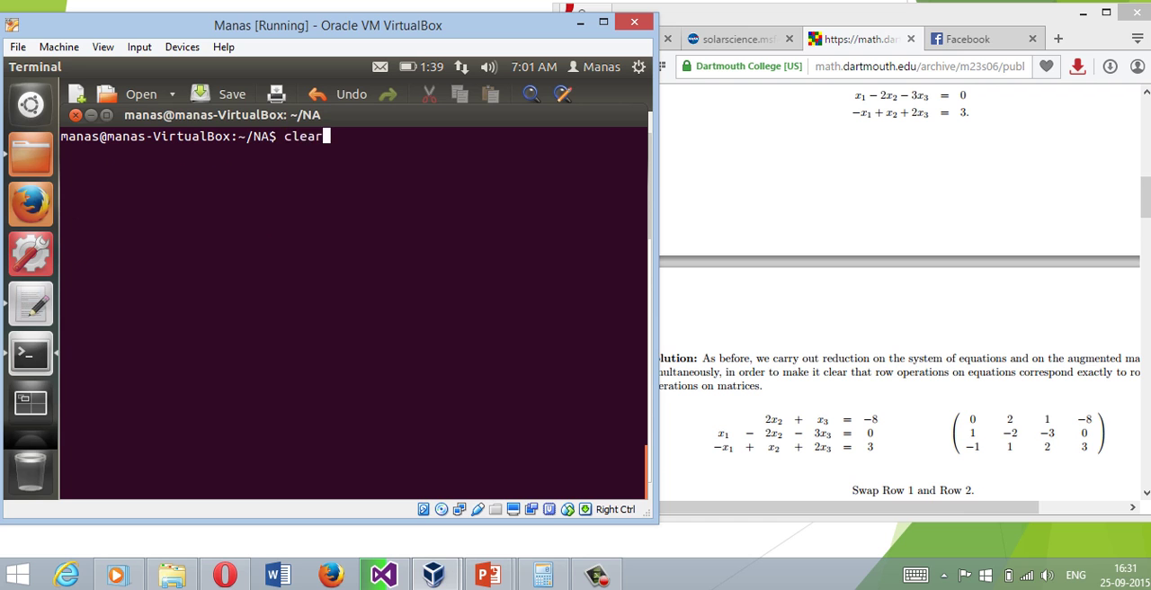
type("./a.out")
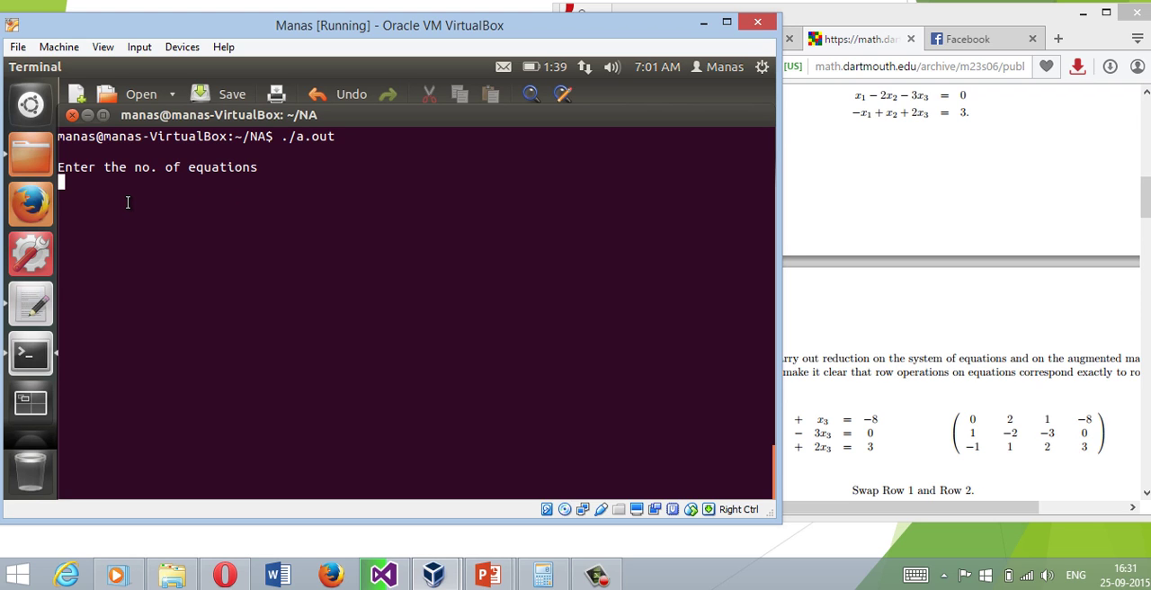
key("Return")
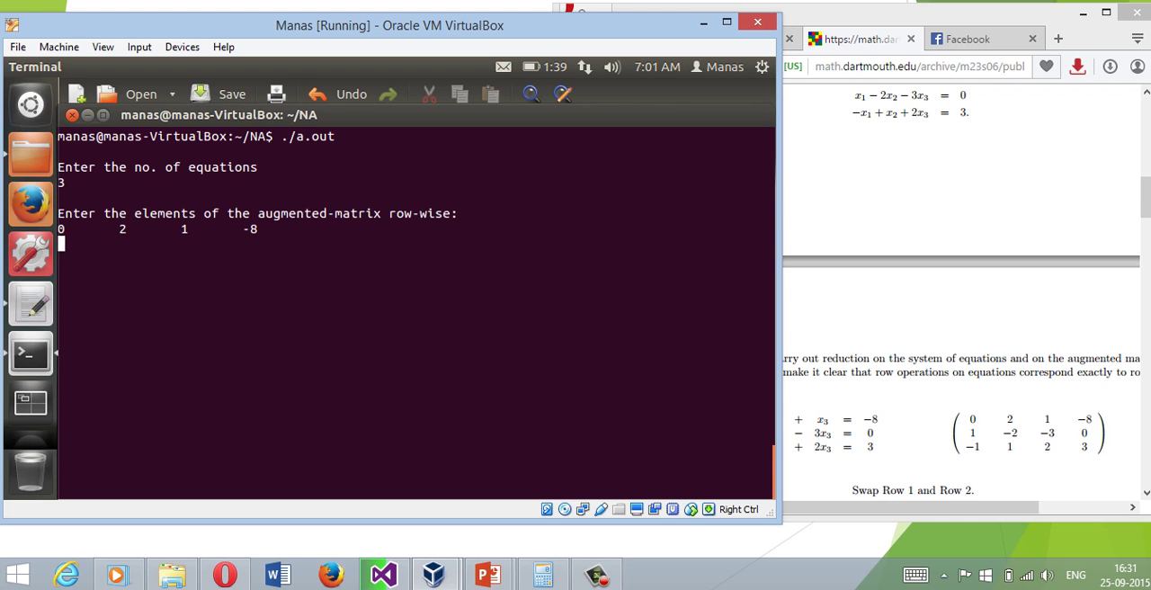
Step: Enter rows 0 2 1 -8, 1 -2 -3 0, -1 1 2 3, giving variables -4, -5 and 2
type("1\t-")
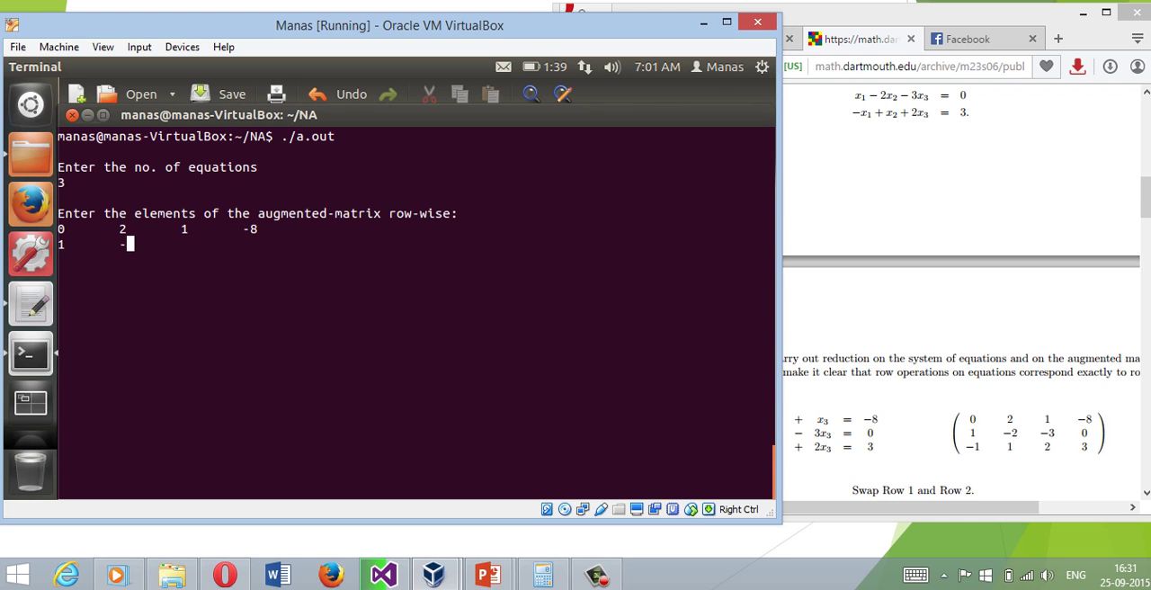
type("2")
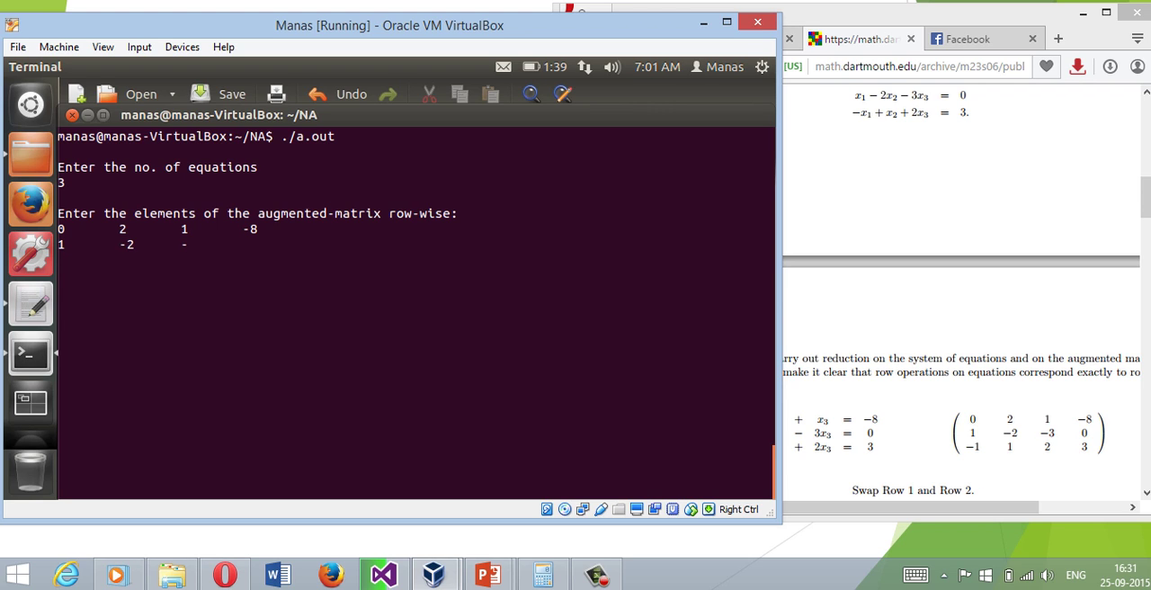
type("3\t0")
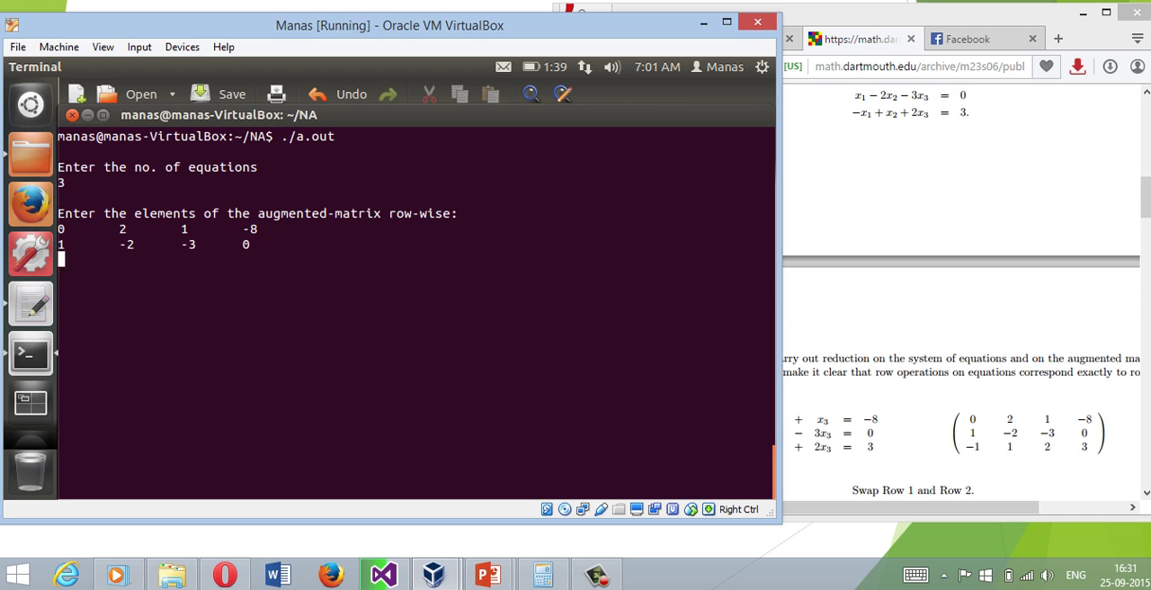
type("-1\t1")
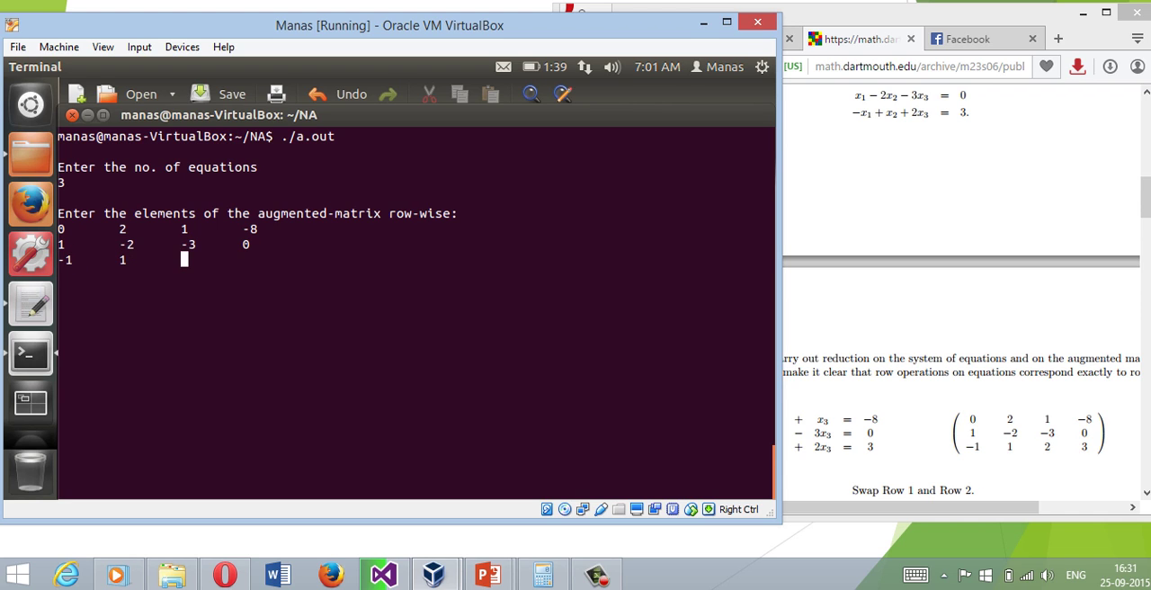
type("2")
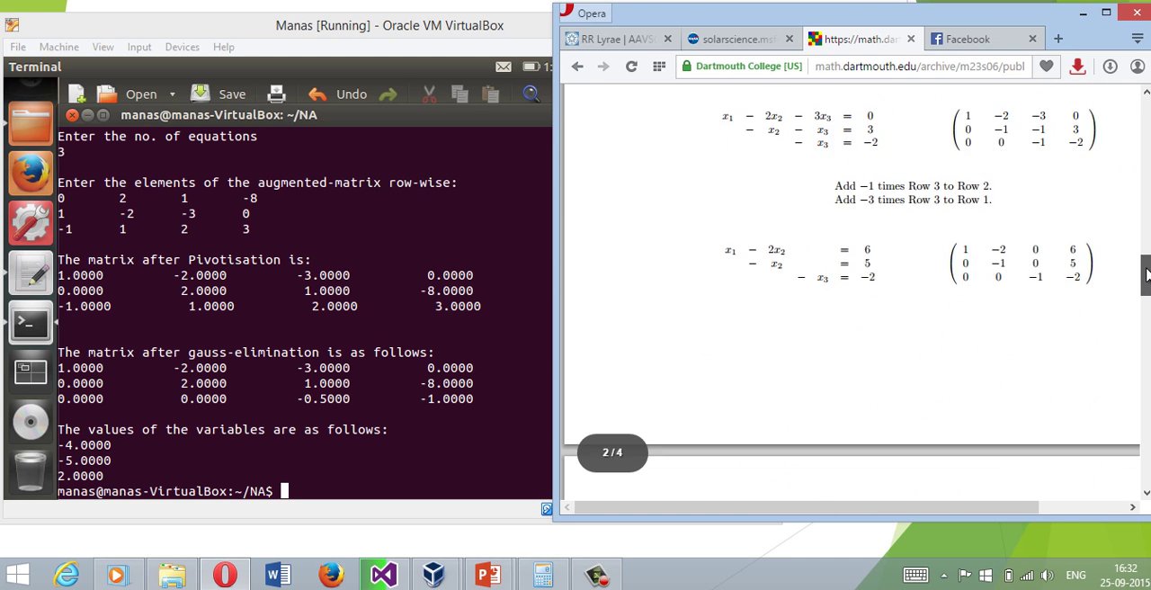
Step: Scroll the Dartmouth page down to Example 2's final solution -4, -5, 2
scroll("down", 3)
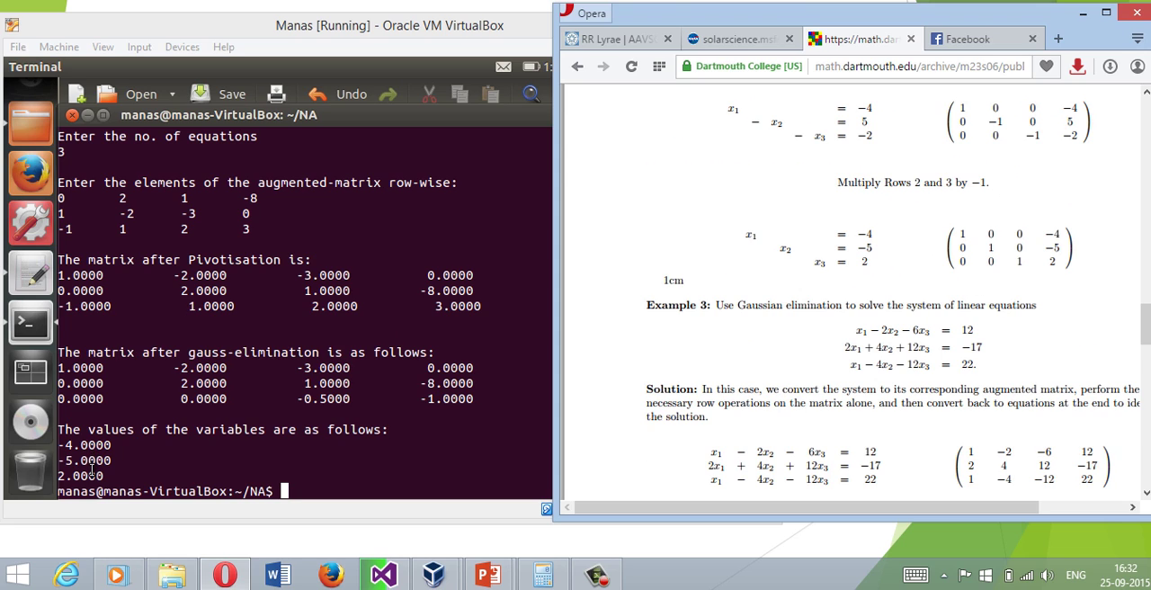
mouse_move(352, 358)
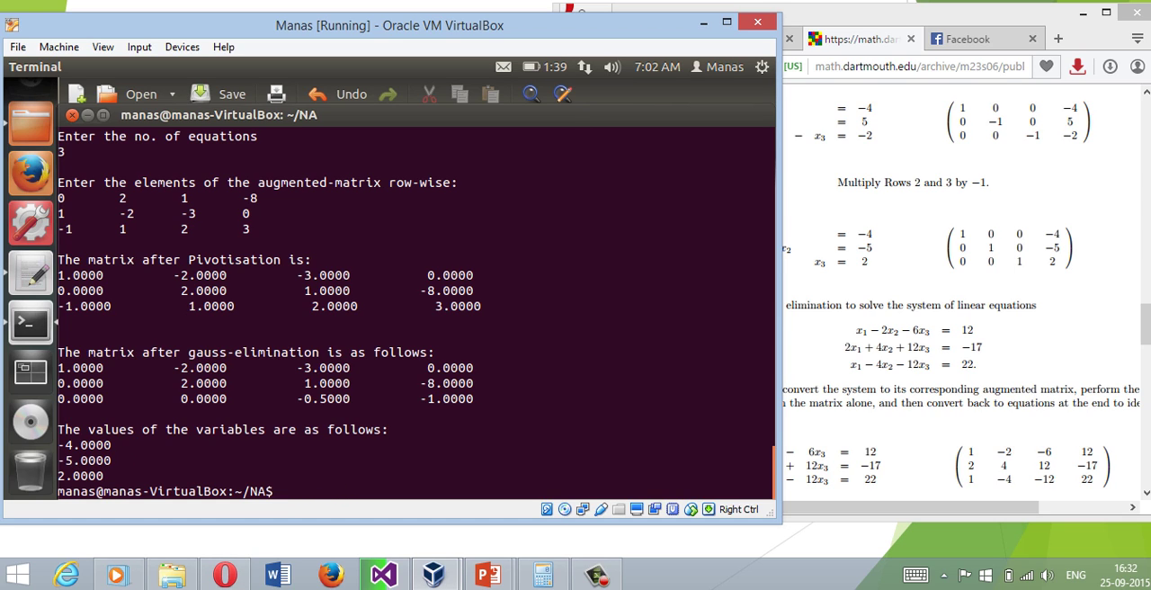
Step: Run ./a.out with 3 equations and rows 1 -2 -6 12, 2 4 12 -17, 1 -4 -12 22, yielding -nan, inf, -inf
type("./a.out")
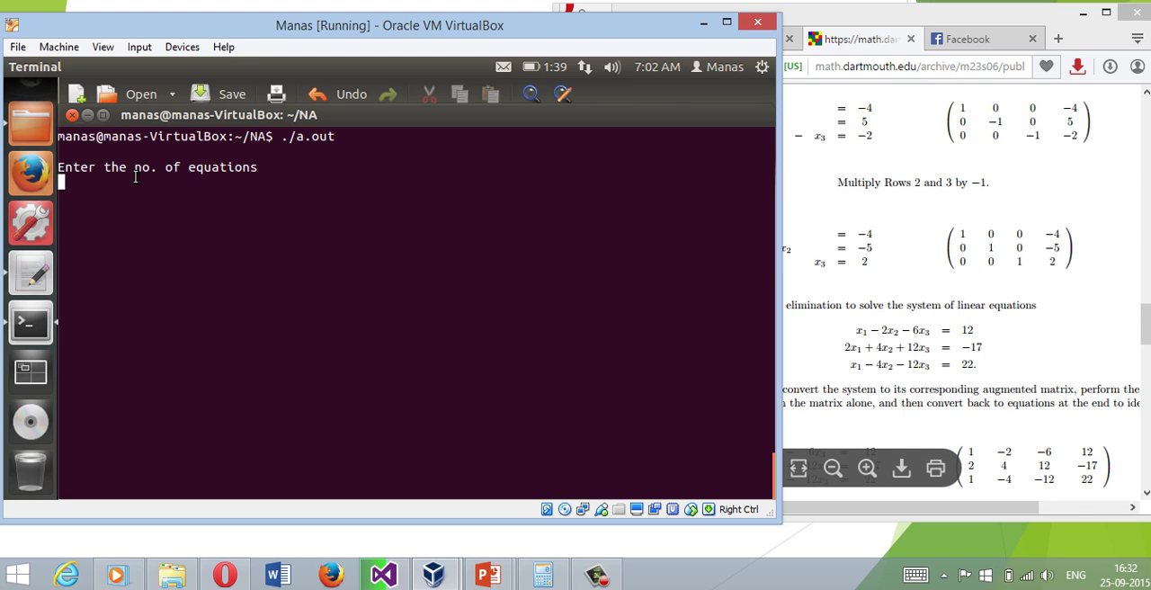
type("3")
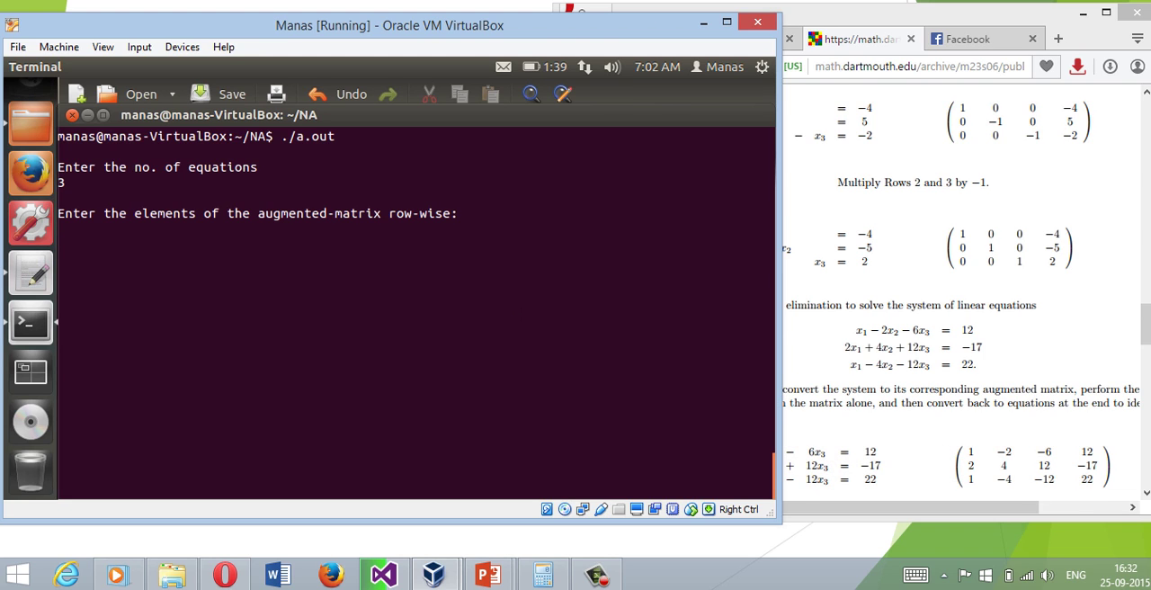
type("1")
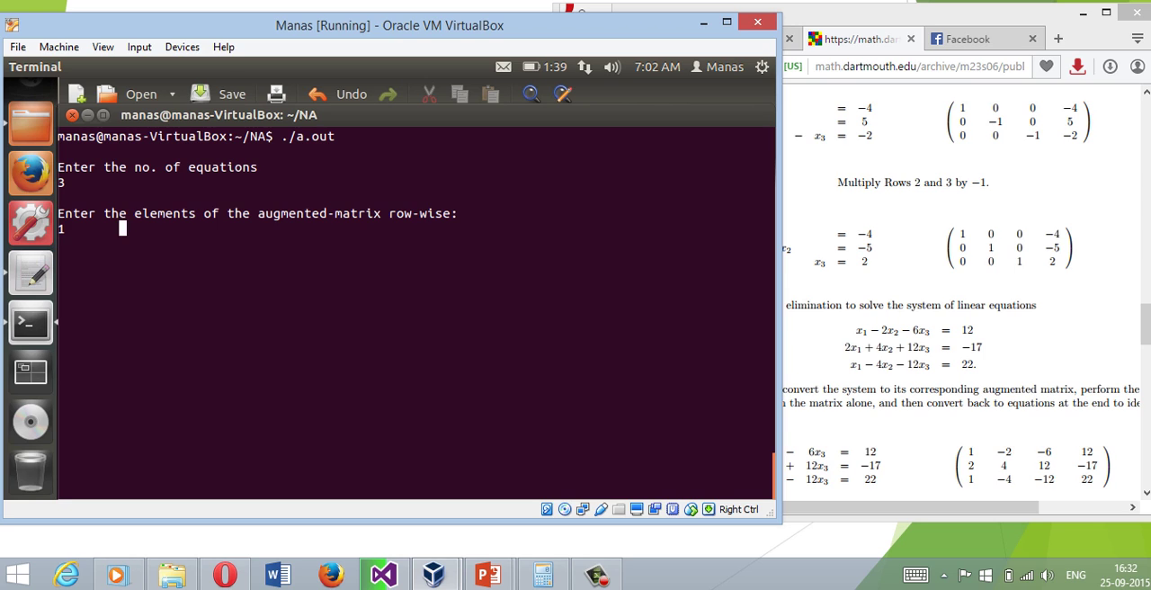
type("-2\t-6")
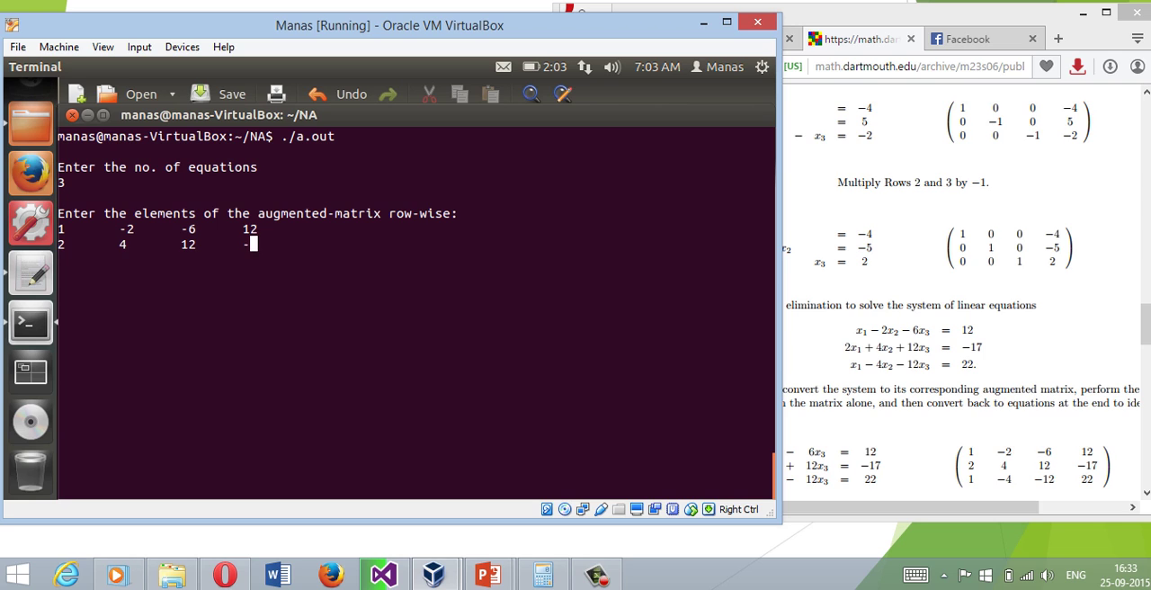
type("17")
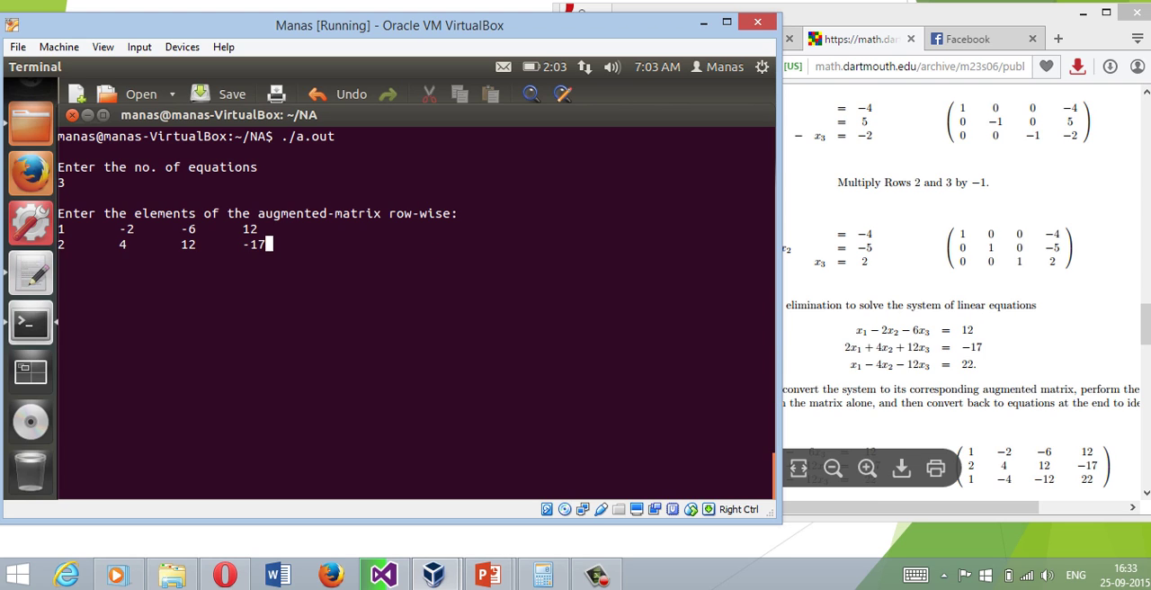
type("1")
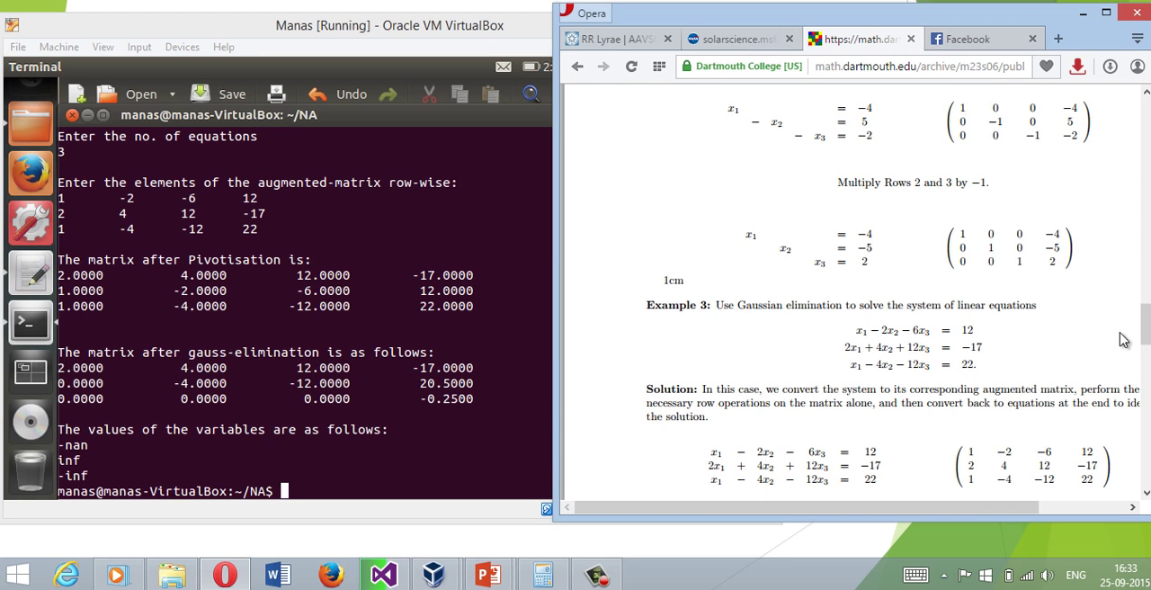
Step: Scroll the Dartmouth page down to Example 3's no-solution conclusion 0 = -1
scroll("down", 3)
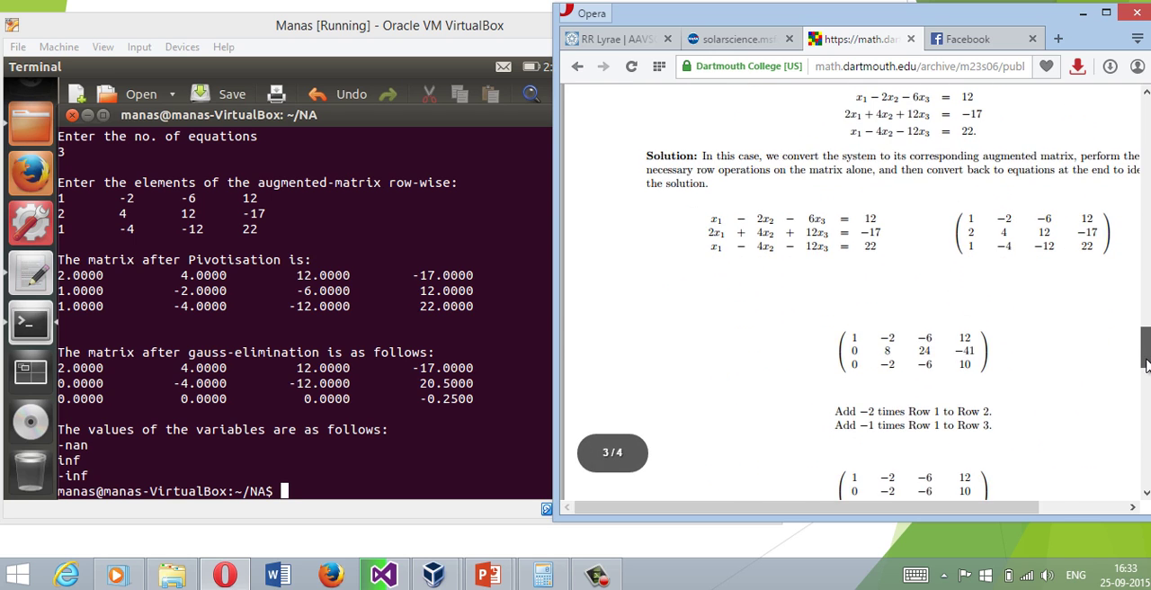
scroll("down", 3)
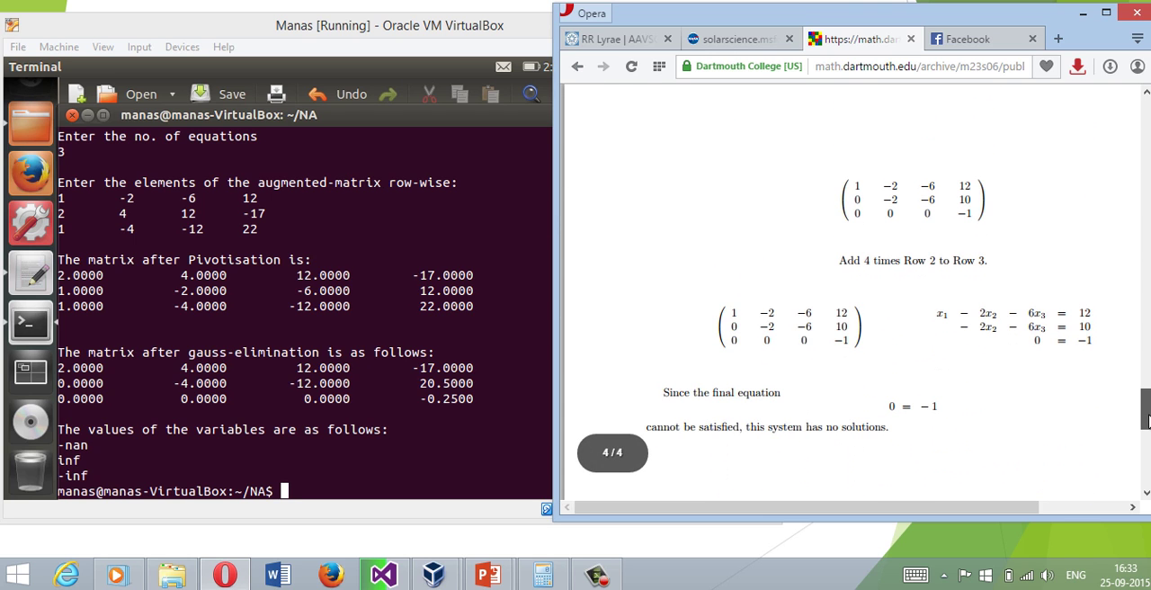
scroll("down", 3)
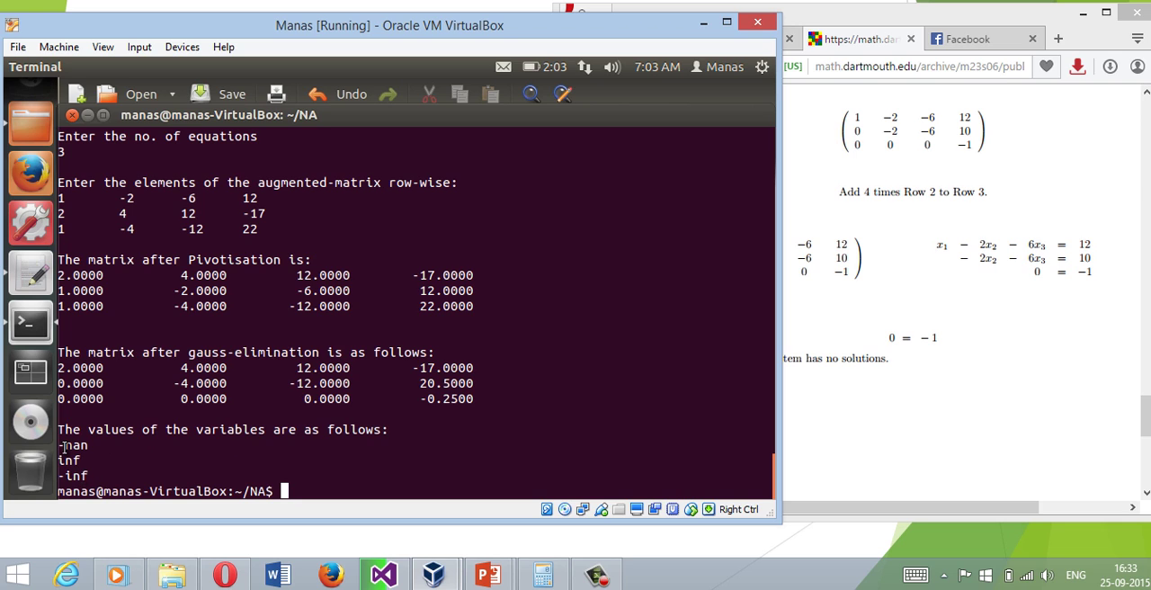
Step: Bring the Dartmouth page forward, select the 0 = -1 line, then return to the VM with the source code
double_click(76, 444)
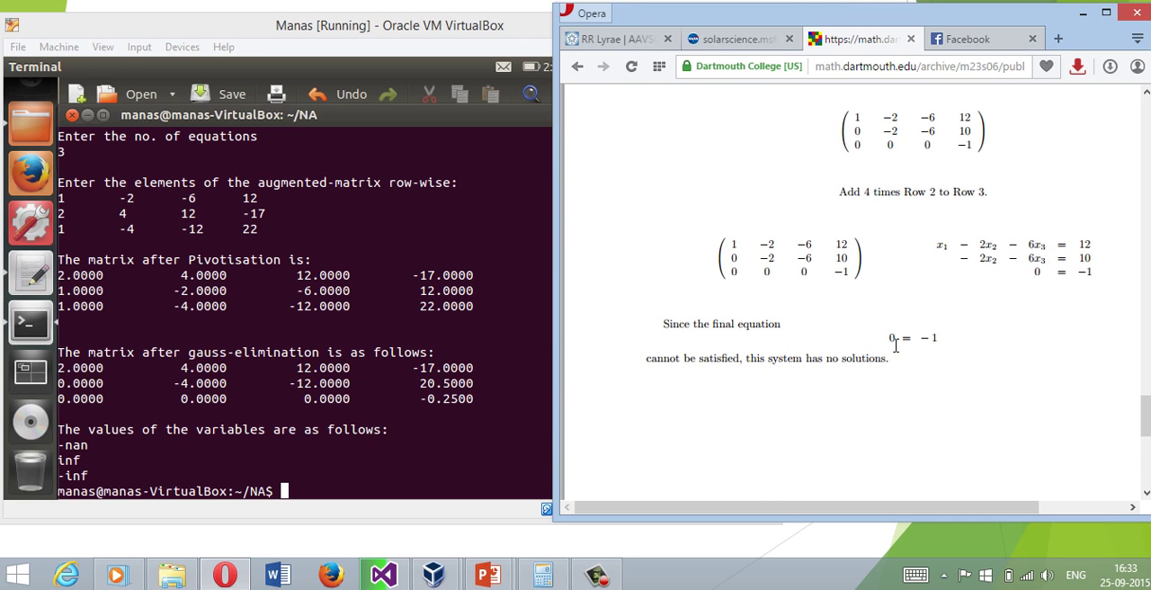
mouse_move(683, 334)
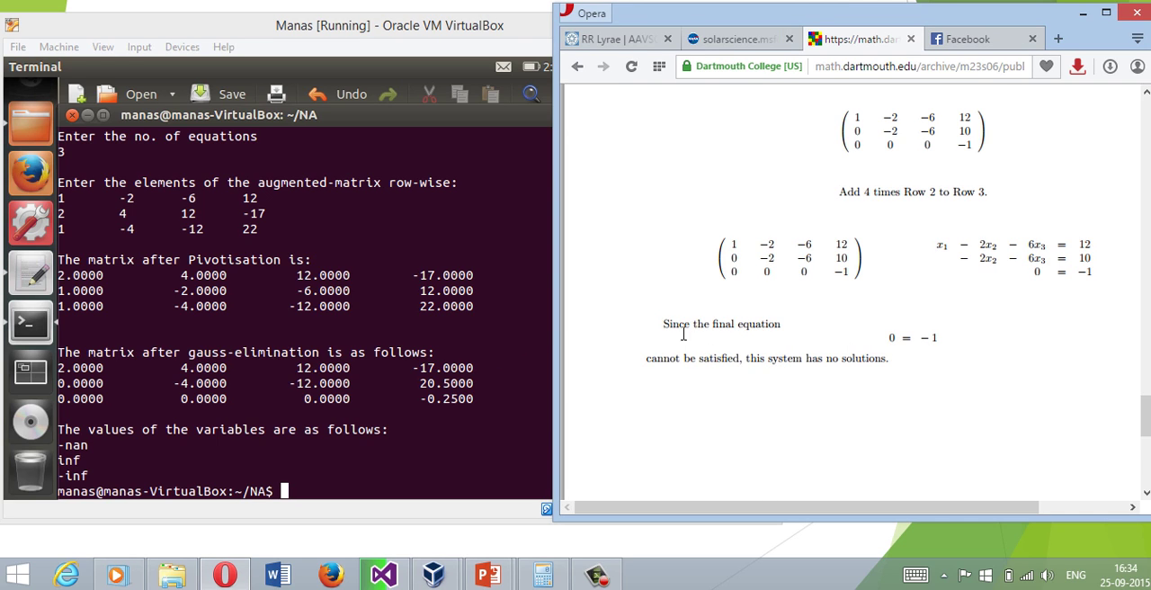
mouse_move(842, 347)
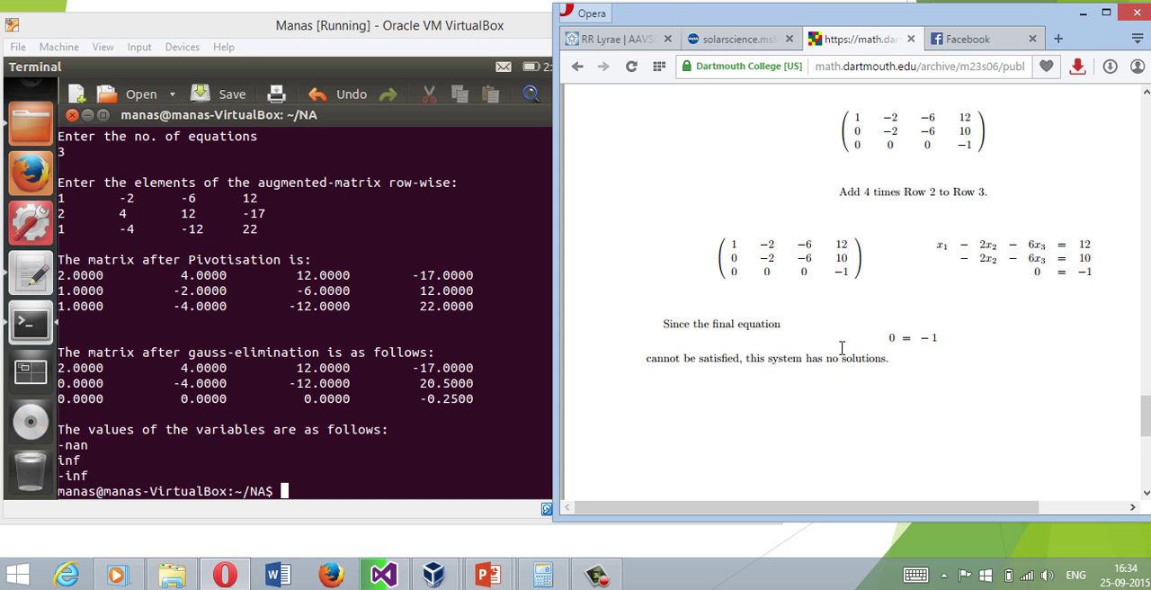
mouse_move(932, 341)
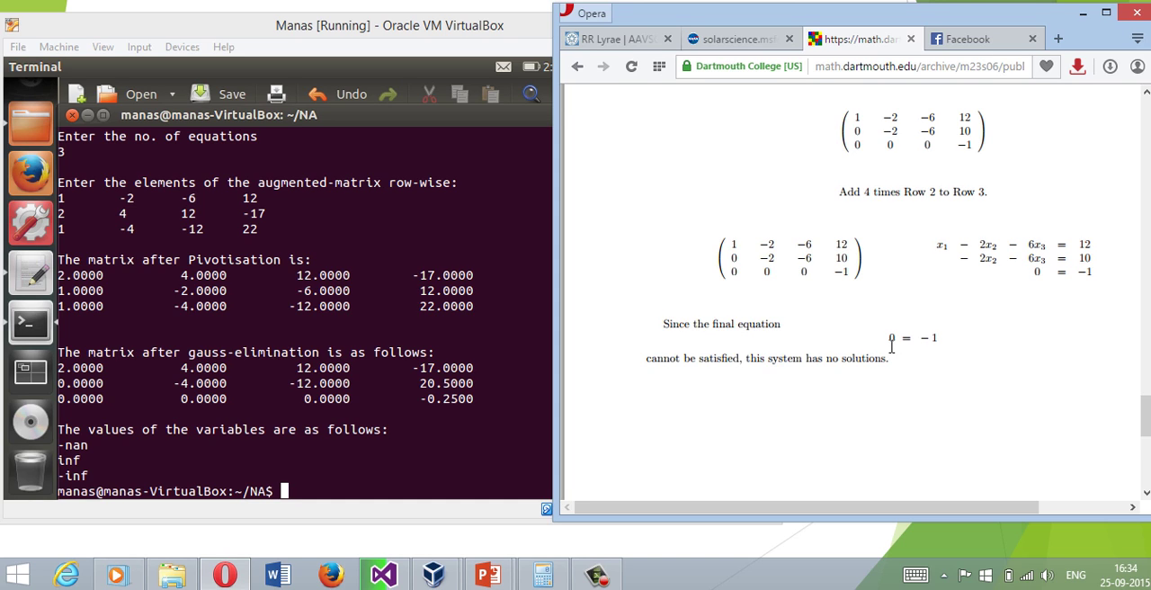
left_click_drag(645, 358, 888, 358)
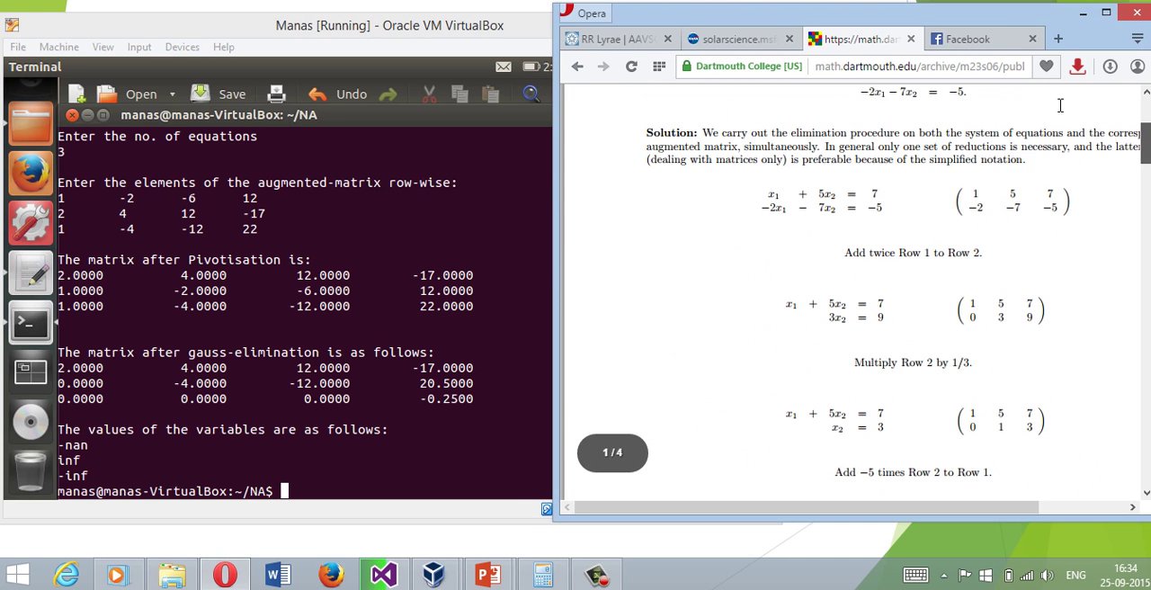
left_click(401, 25)
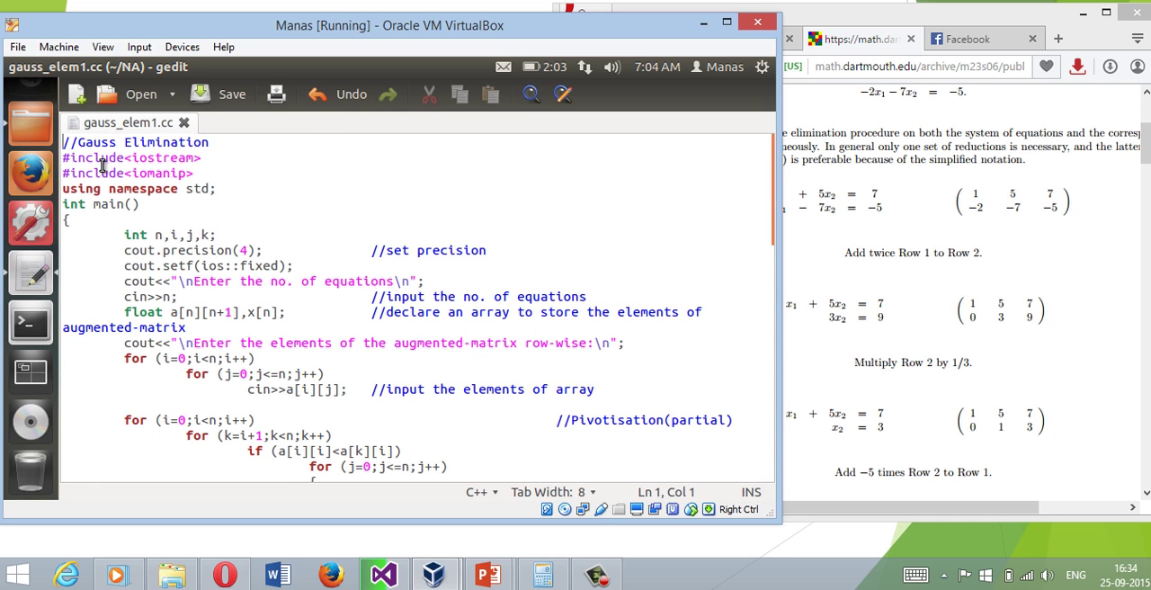
Step: Maximize the gedit view of gauss_elem1.cc and read from the includes through back-substitution to return 0
left_click(205, 93)
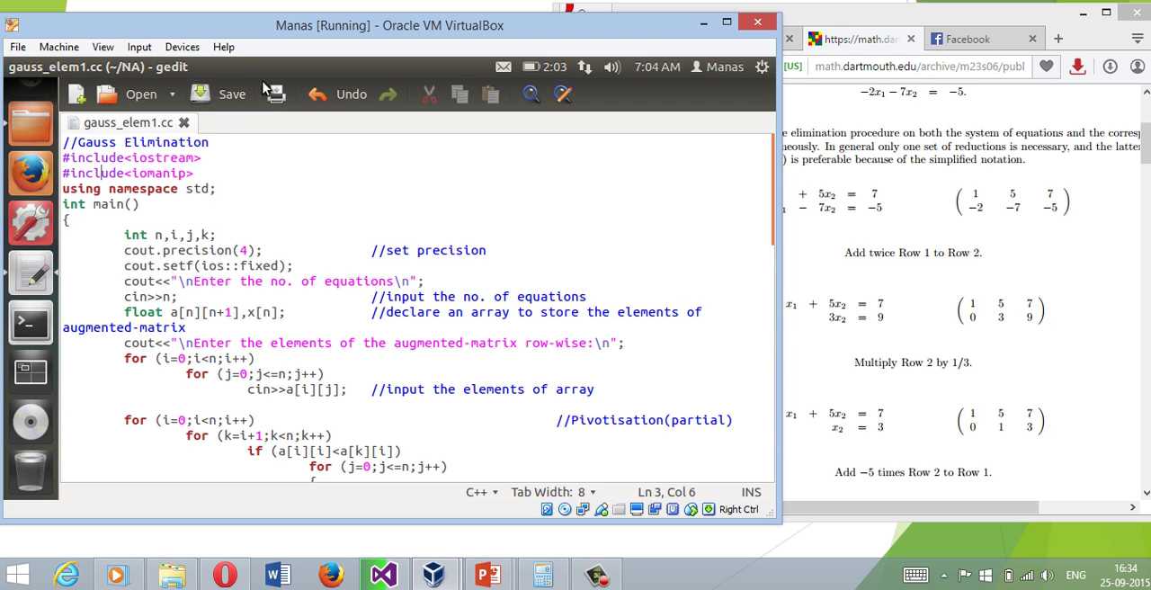
left_click(734, 20)
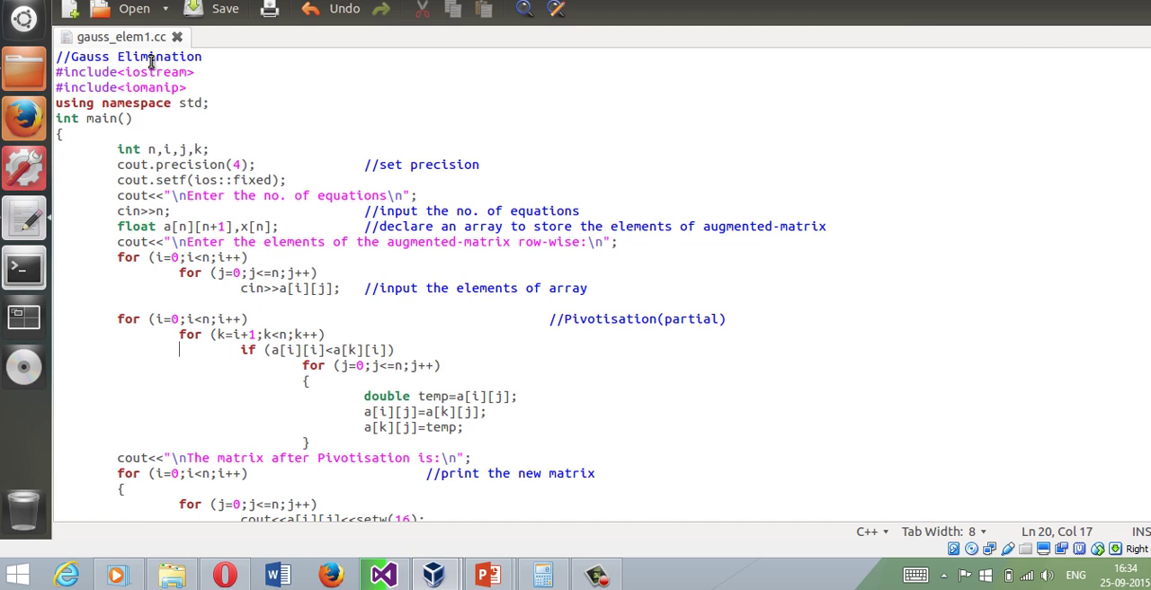
scroll("down", 3)
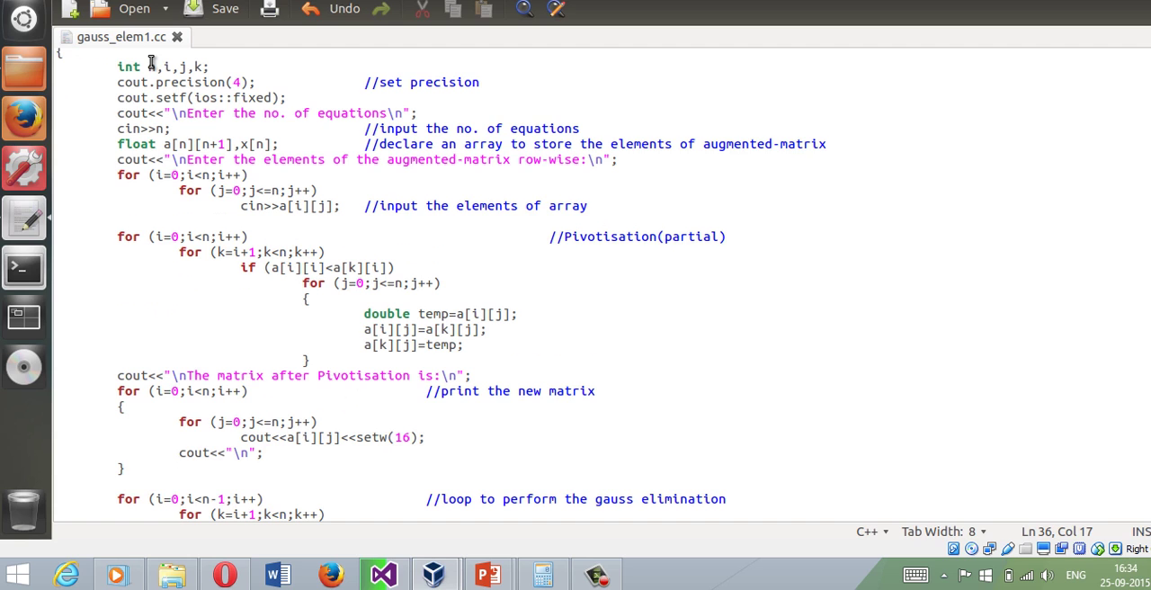
scroll("down", 3)
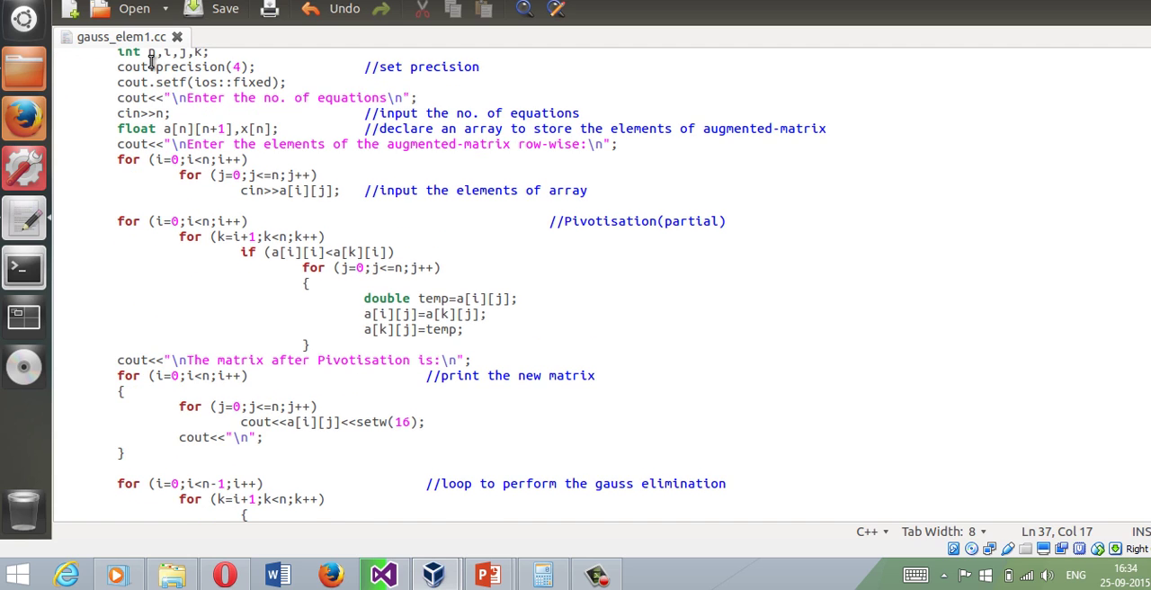
scroll("down", 3)
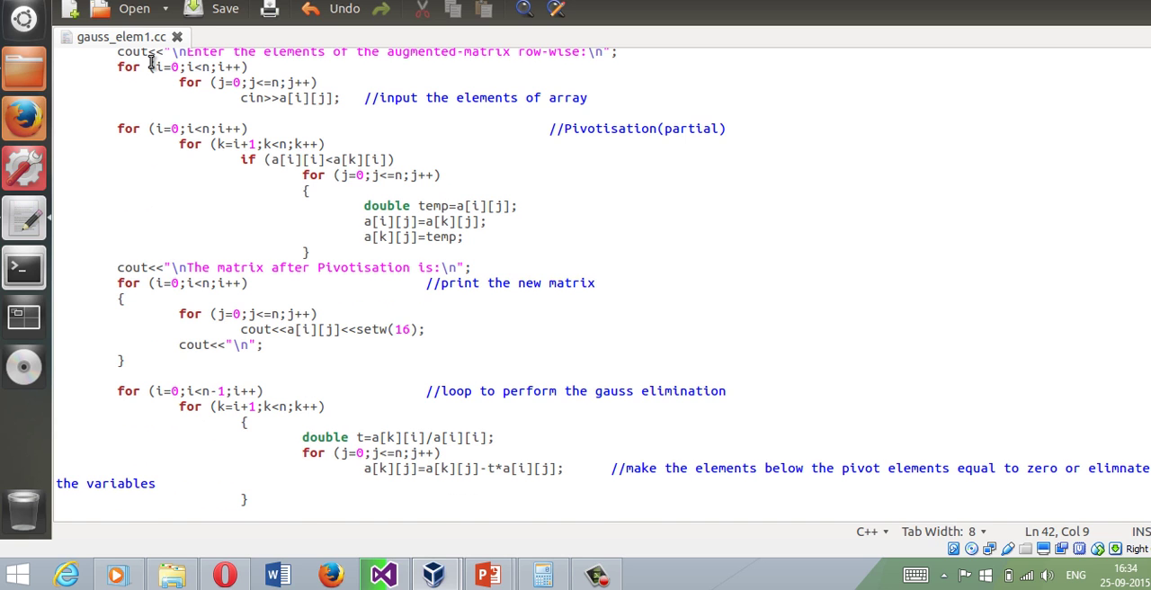
scroll("down", 3)
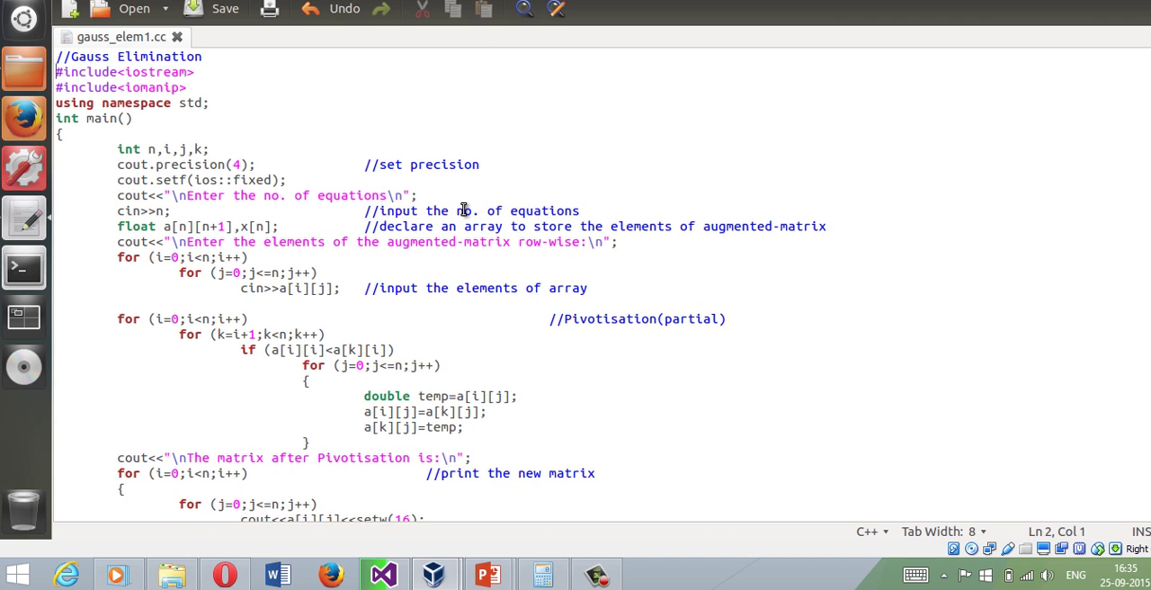
scroll("down", 3)
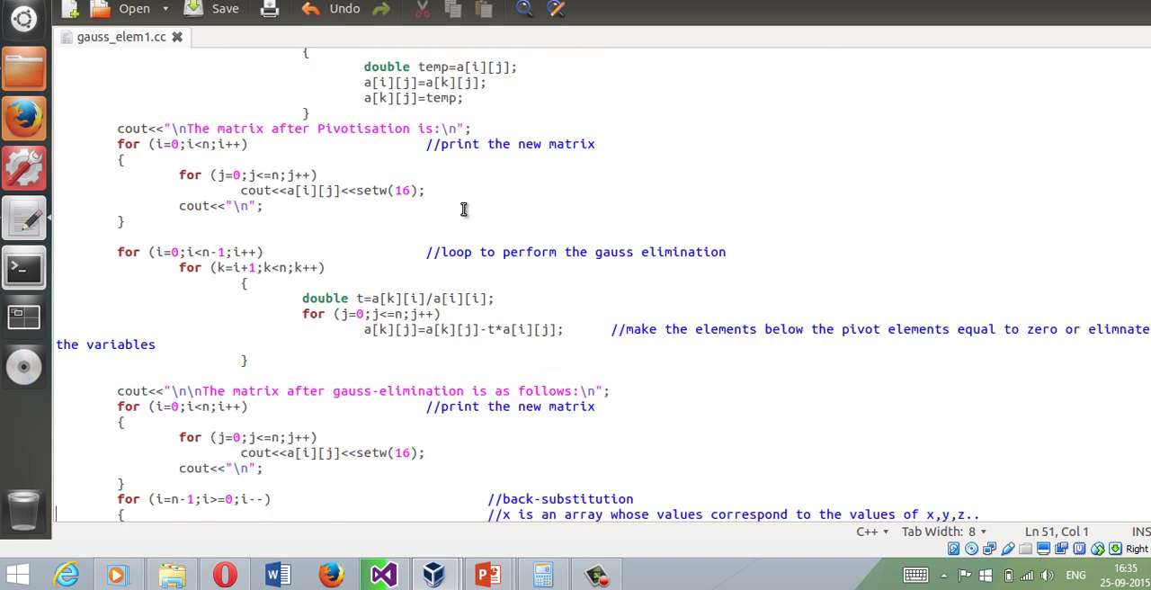
scroll("down", 3)
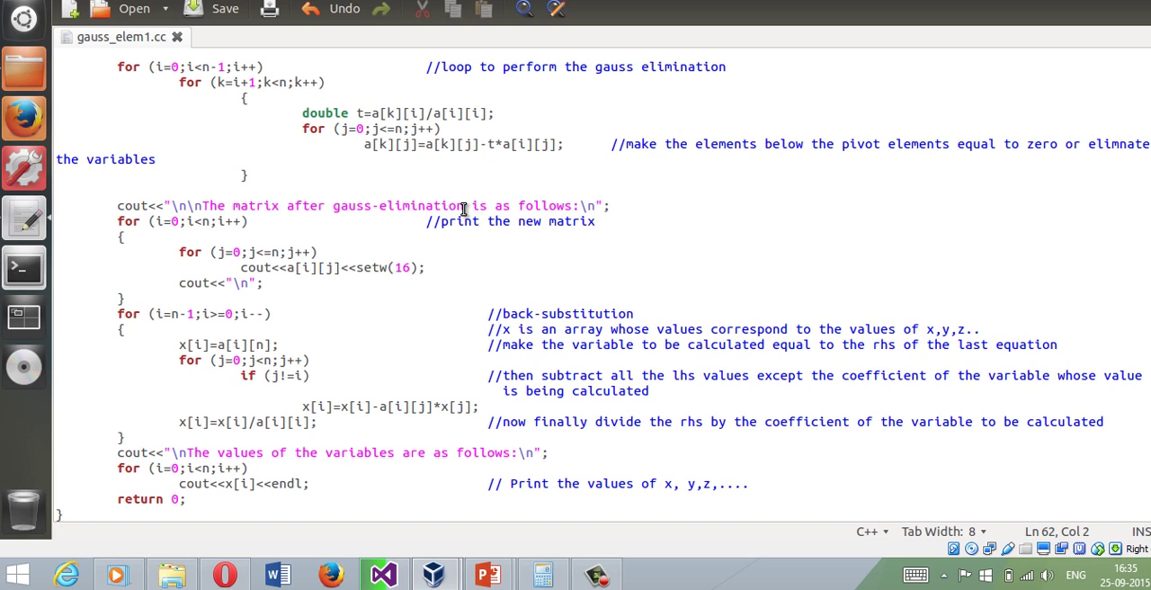